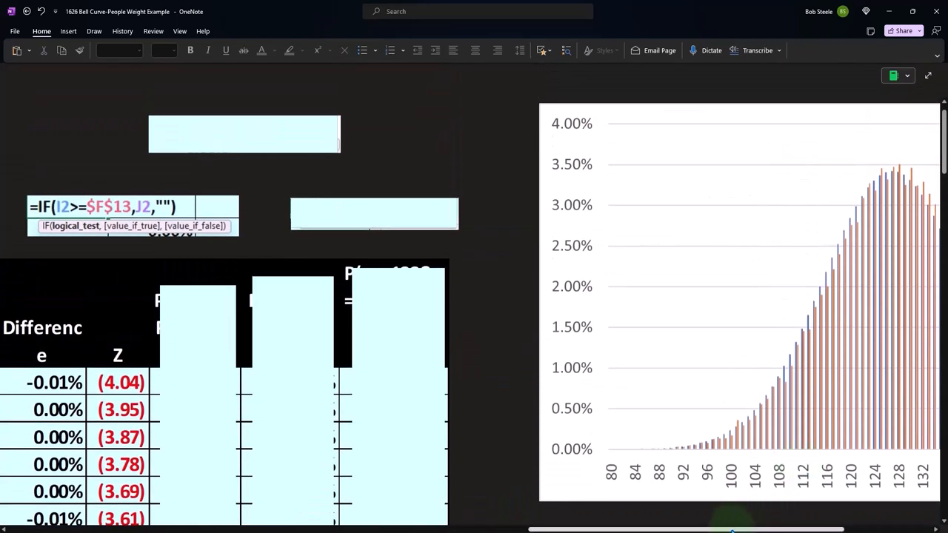
- Scroll past the frequency table and select the embedded predicted-vs-actual column chart
scroll("down", 3)
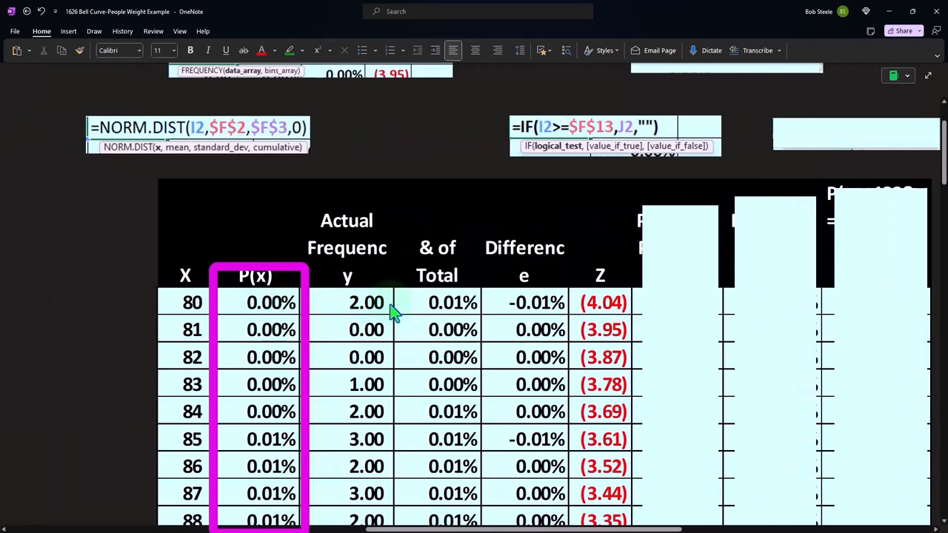
left_click(436, 302)
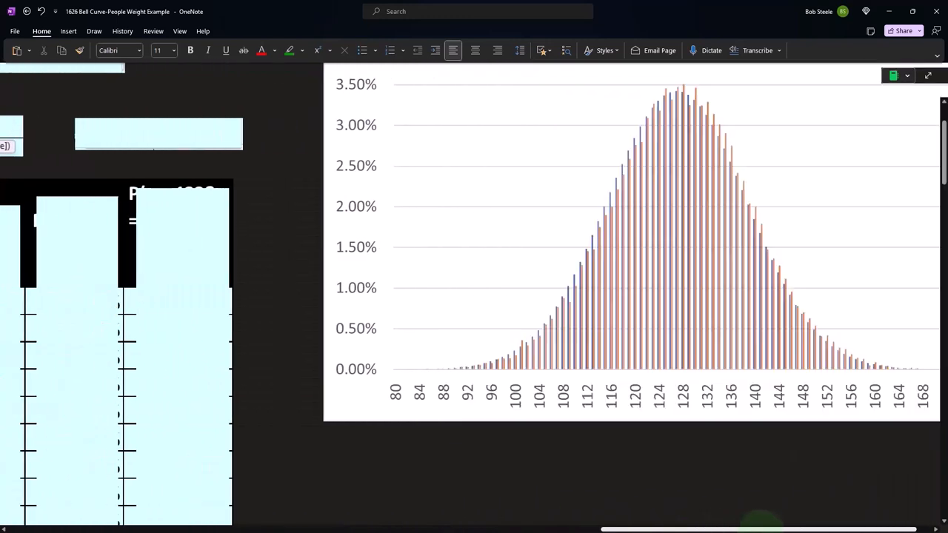
mouse_move(657, 320)
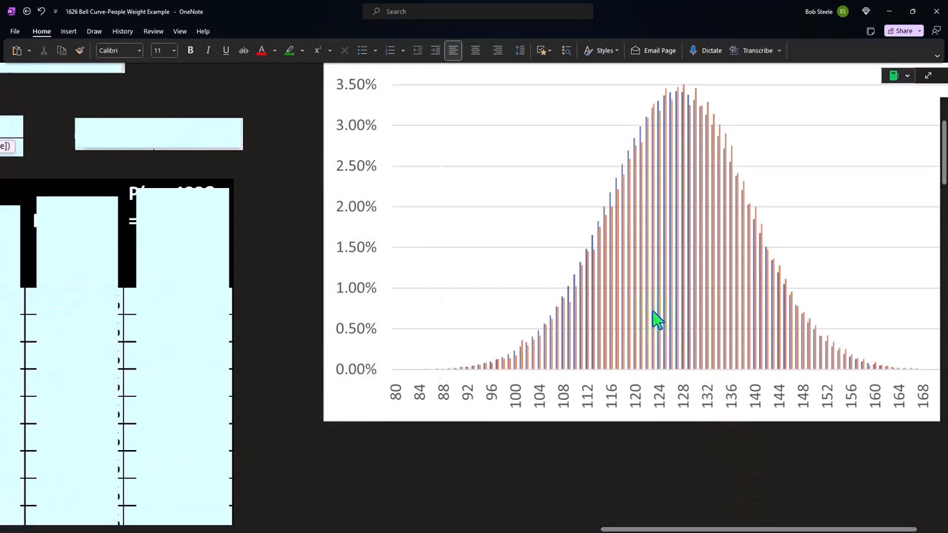
left_click(927, 76)
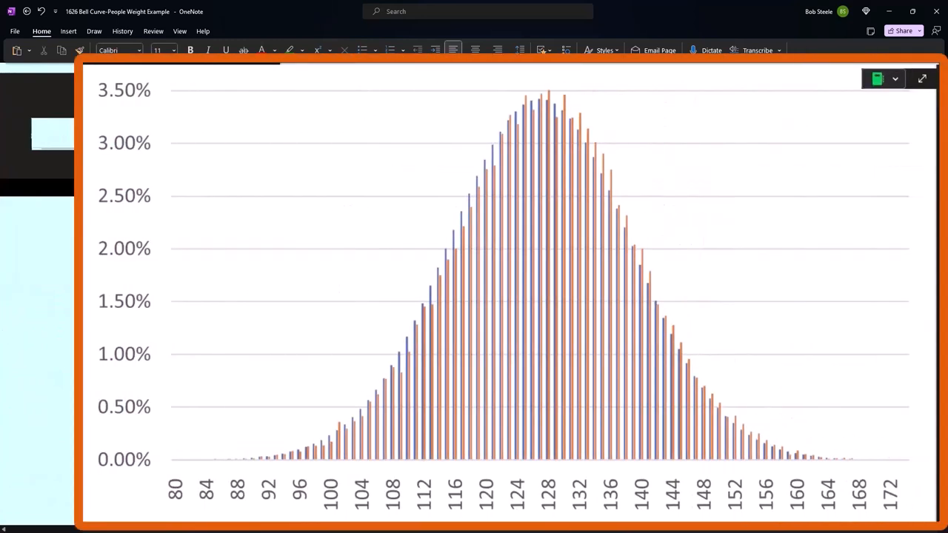
mouse_move(724, 517)
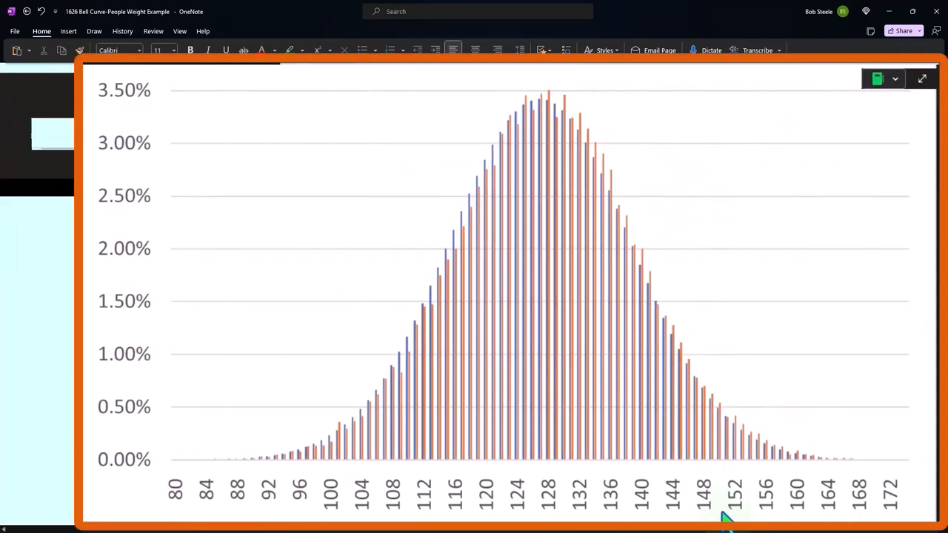
mouse_move(561, 210)
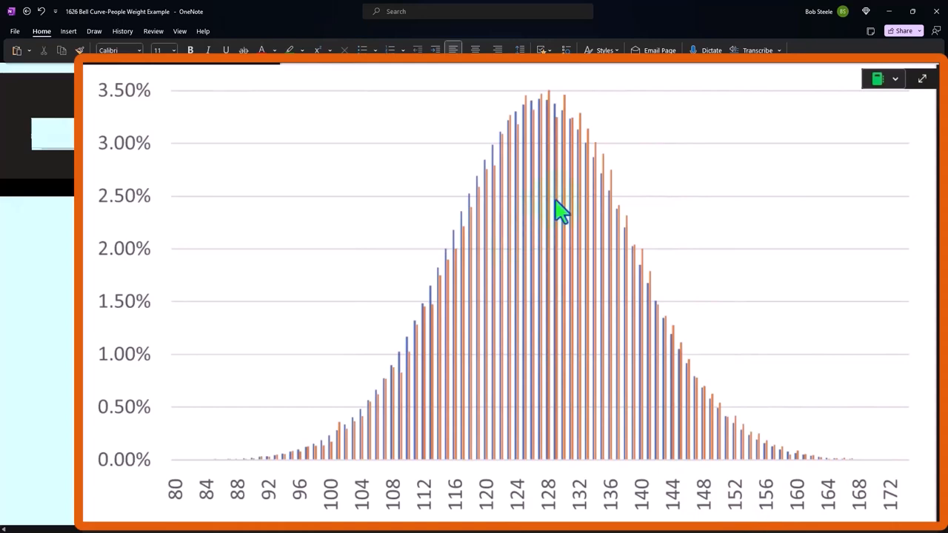
- Scroll down to the area chart with the orange region shaded between weights 109 and 133
scroll("down", 3)
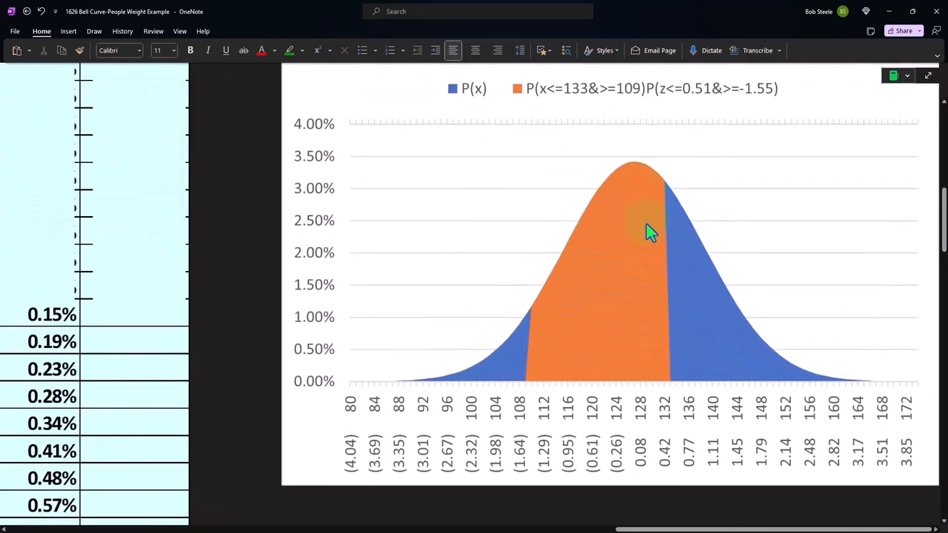
left_click(927, 74)
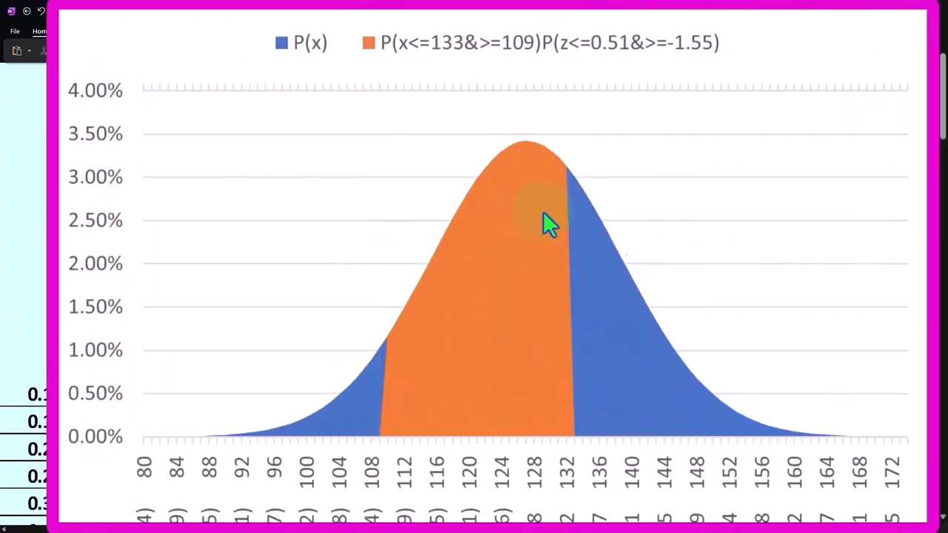
mouse_move(500, 288)
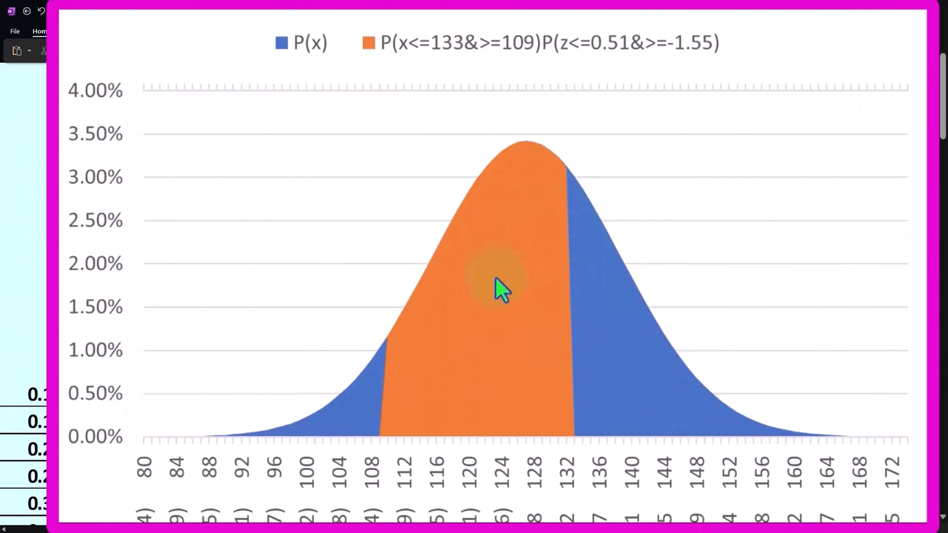
mouse_move(506, 280)
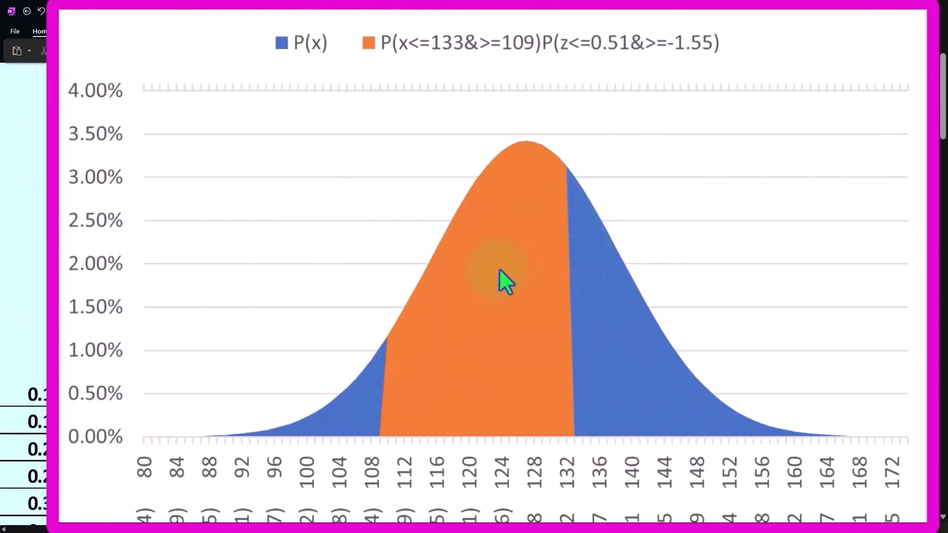
mouse_move(506, 284)
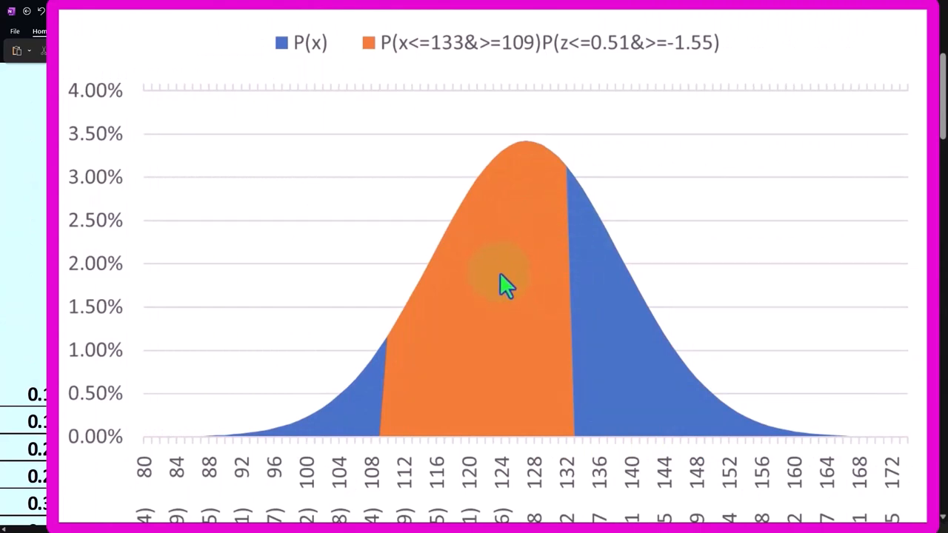
mouse_move(496, 259)
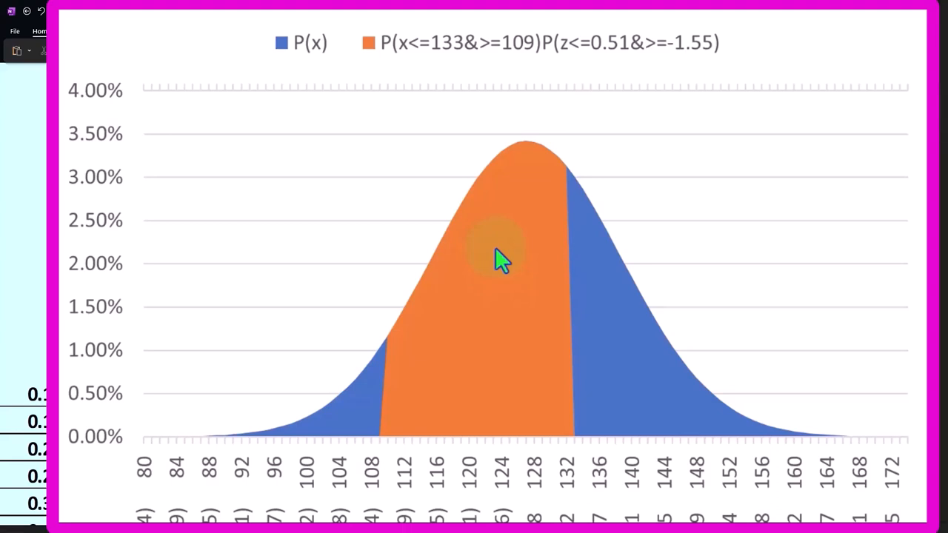
mouse_move(592, 385)
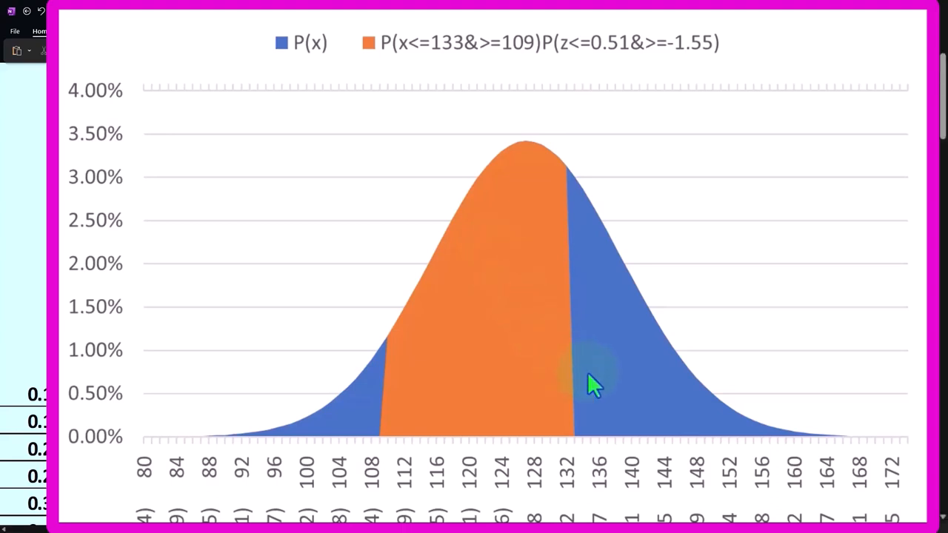
mouse_move(622, 390)
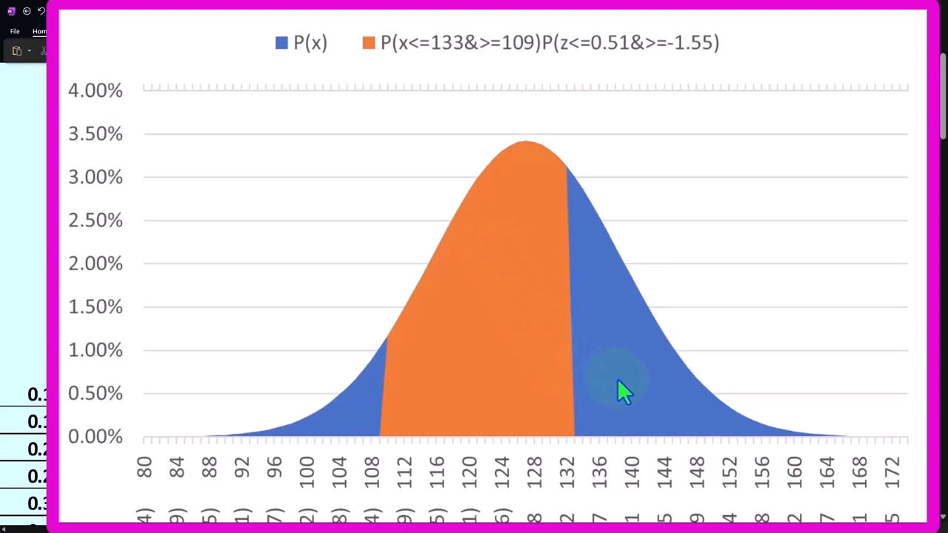
mouse_move(580, 237)
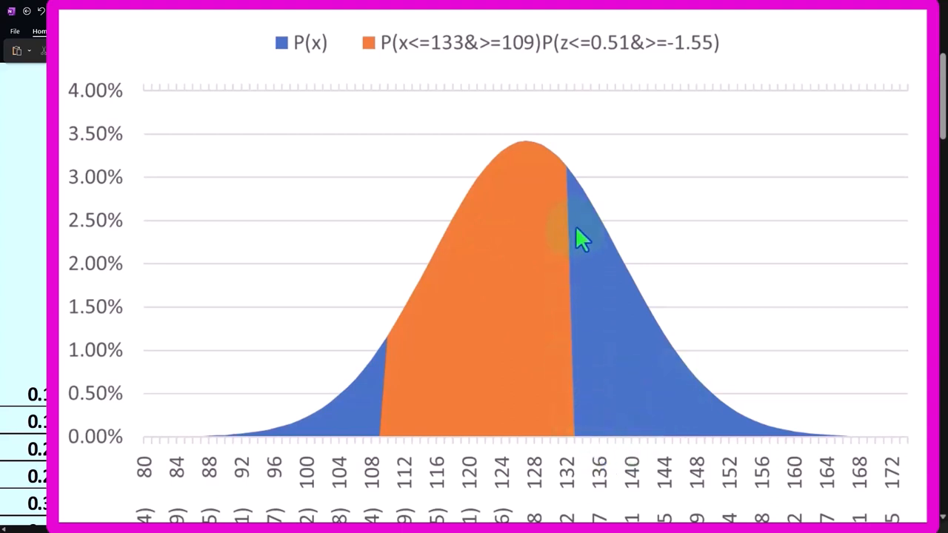
mouse_move(393, 362)
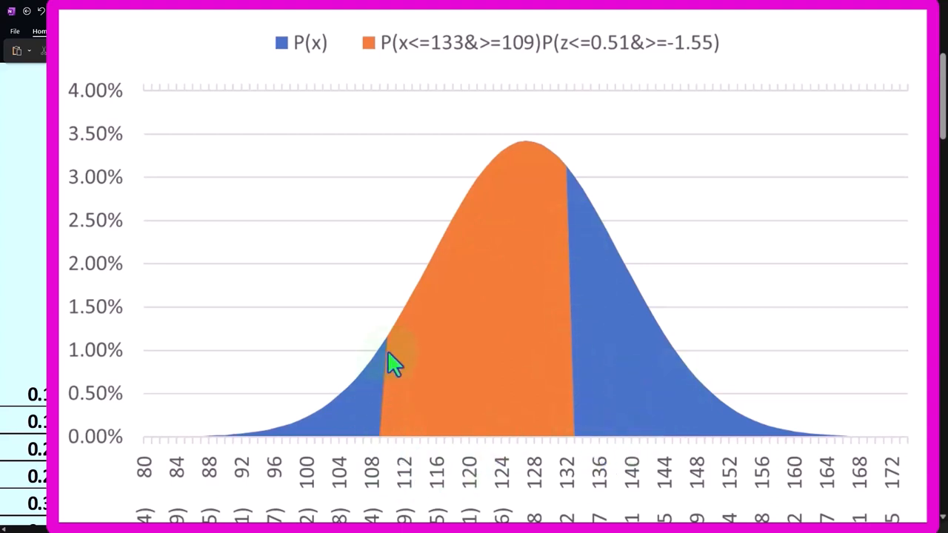
mouse_move(491, 314)
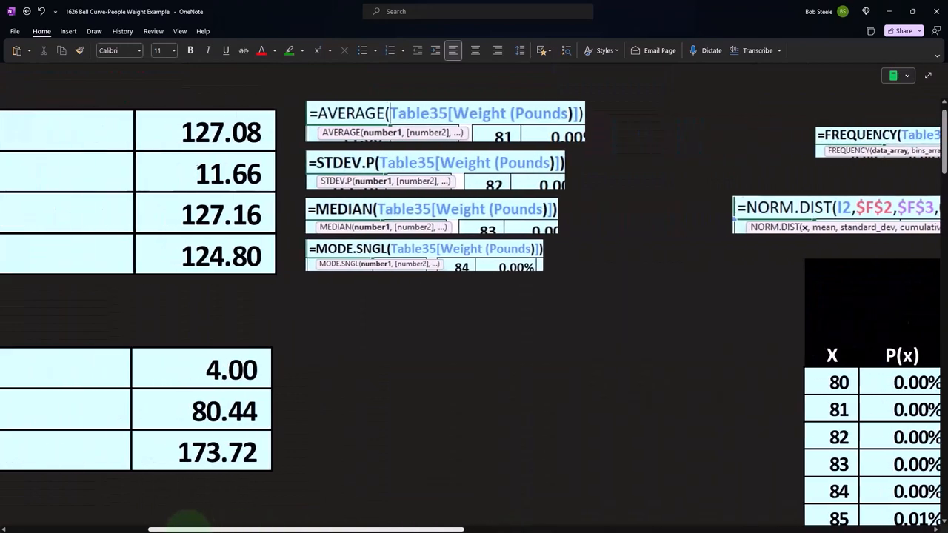
- Scroll to the summary statistics and the P(x>=133) = 30.58% row with its 1-NORM.DIST formula
scroll("down", 3)
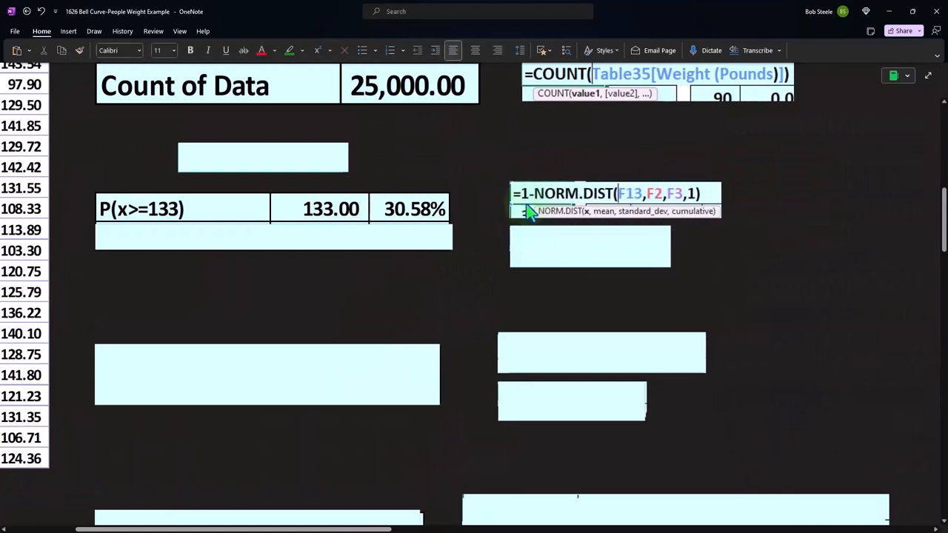
scroll("down", 3)
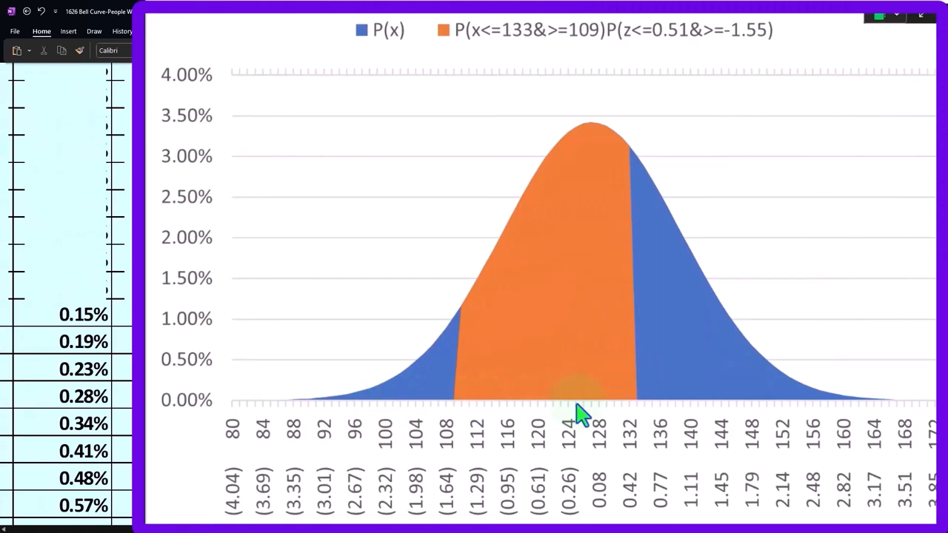
mouse_move(847, 414)
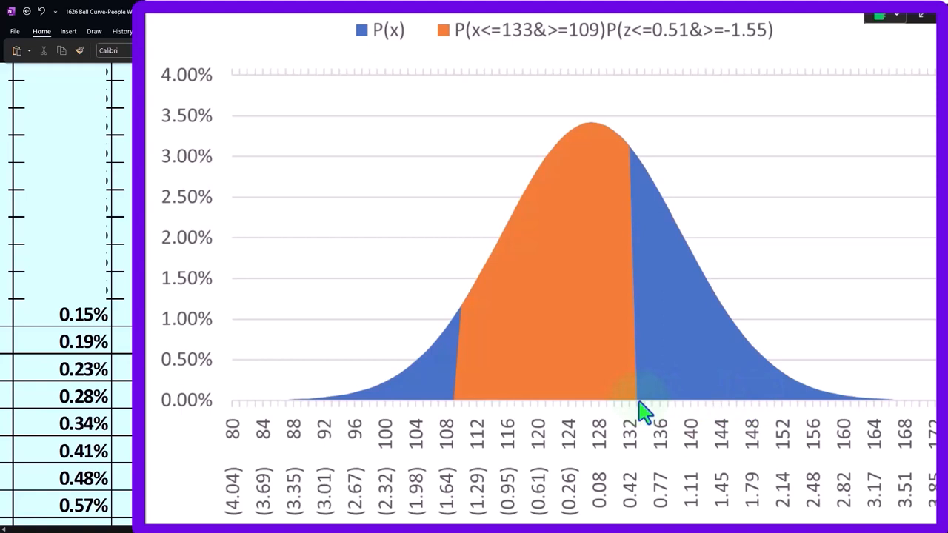
mouse_move(707, 373)
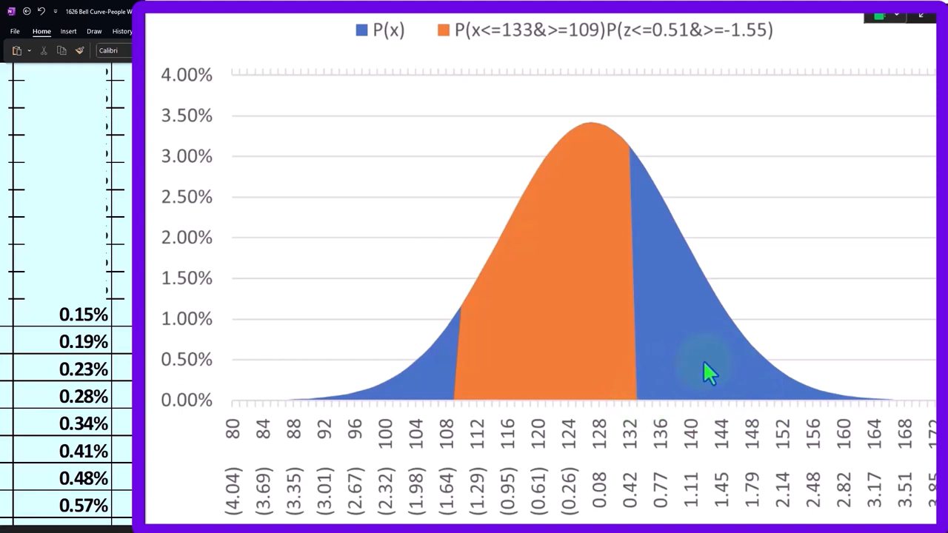
mouse_move(374, 415)
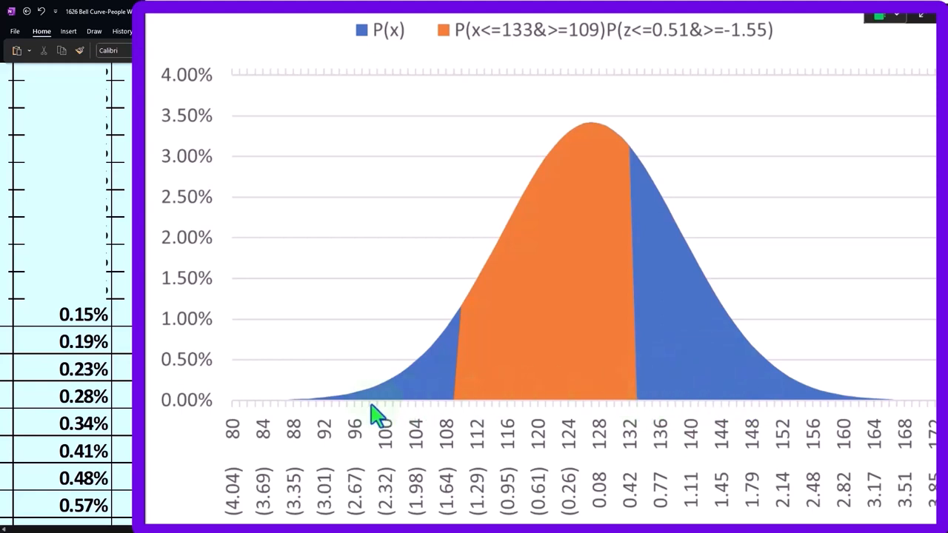
mouse_move(866, 403)
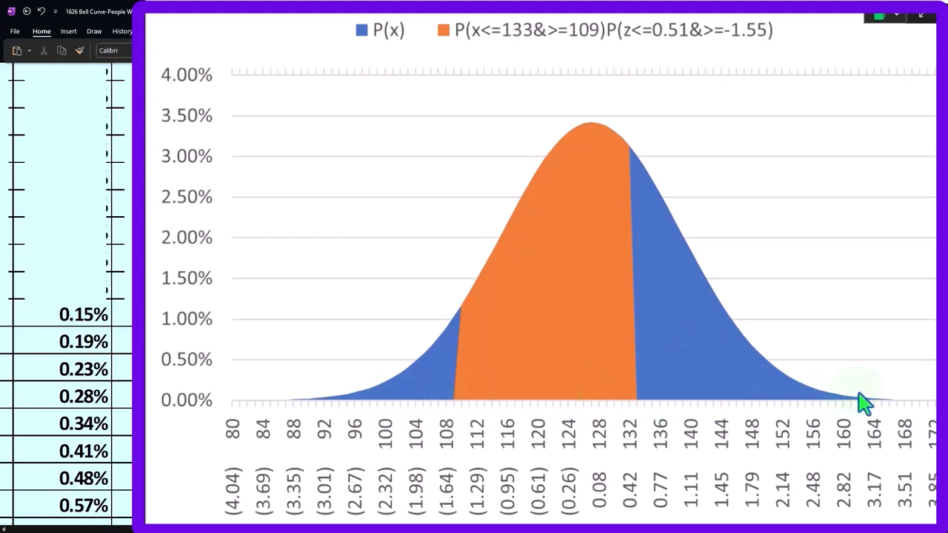
mouse_move(640, 412)
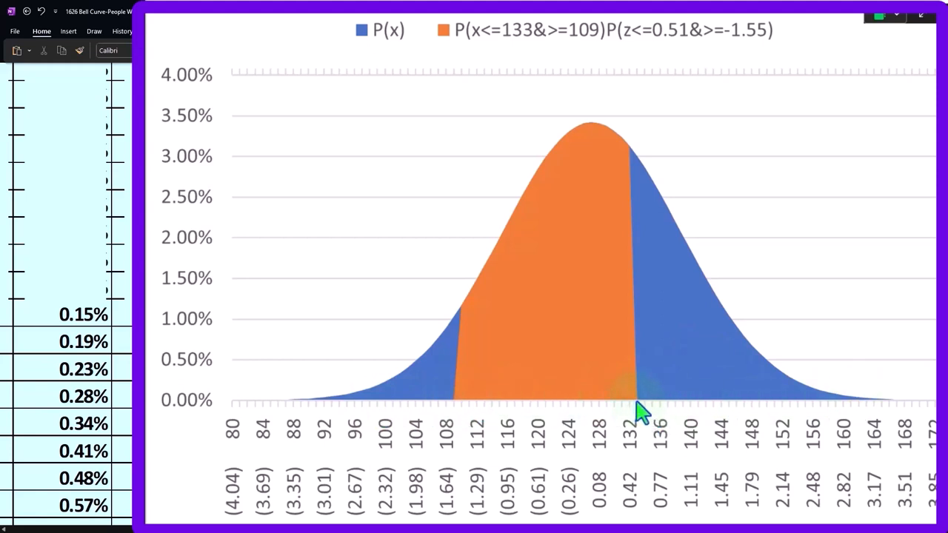
mouse_move(678, 388)
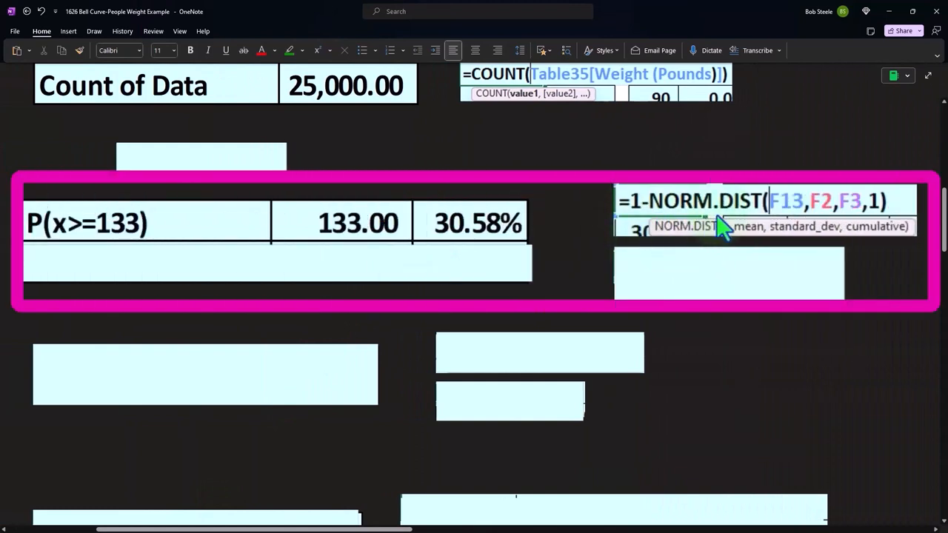
mouse_move(396, 252)
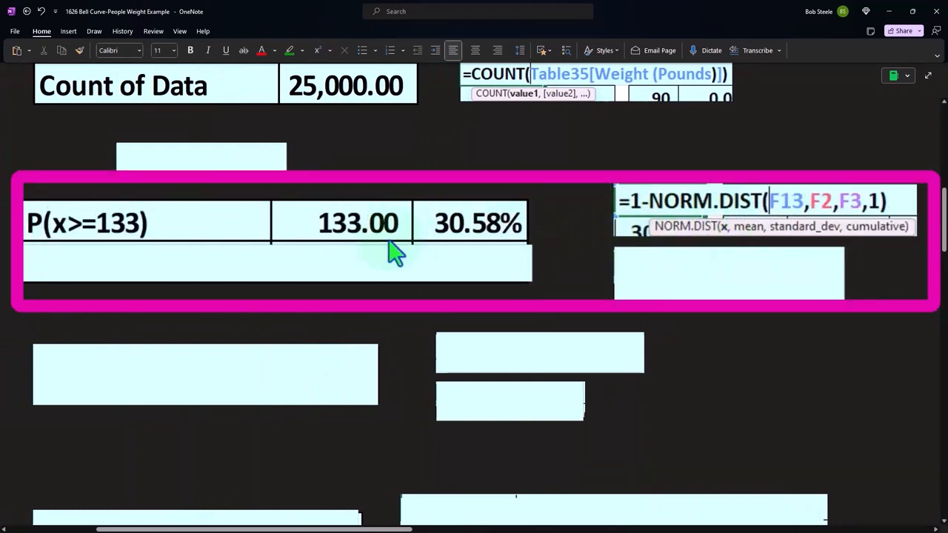
- Divide the 5.92 gap by the SD for z = 0.5077 and show =1-NORM.S.DIST(F14,1) returning 30.58%
scroll("down", 3)
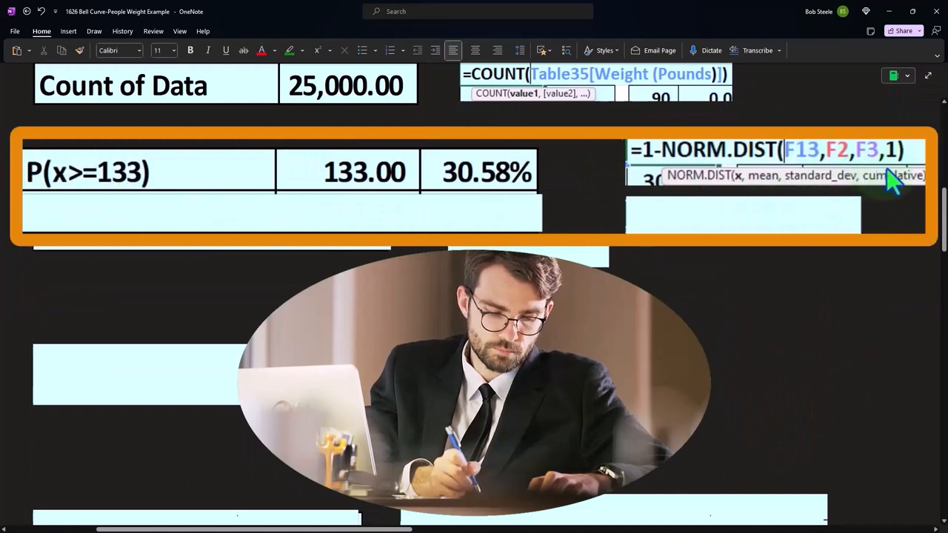
mouse_move(504, 222)
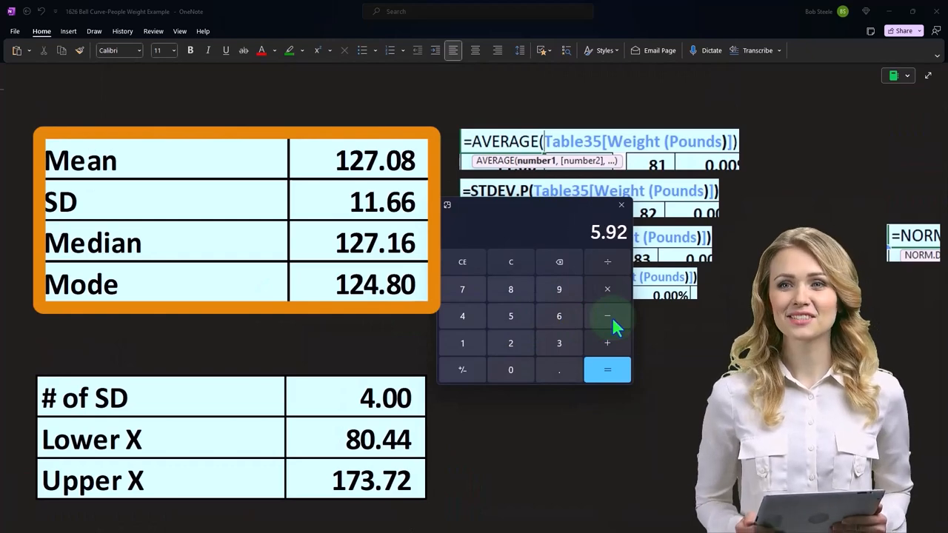
left_click(607, 370)
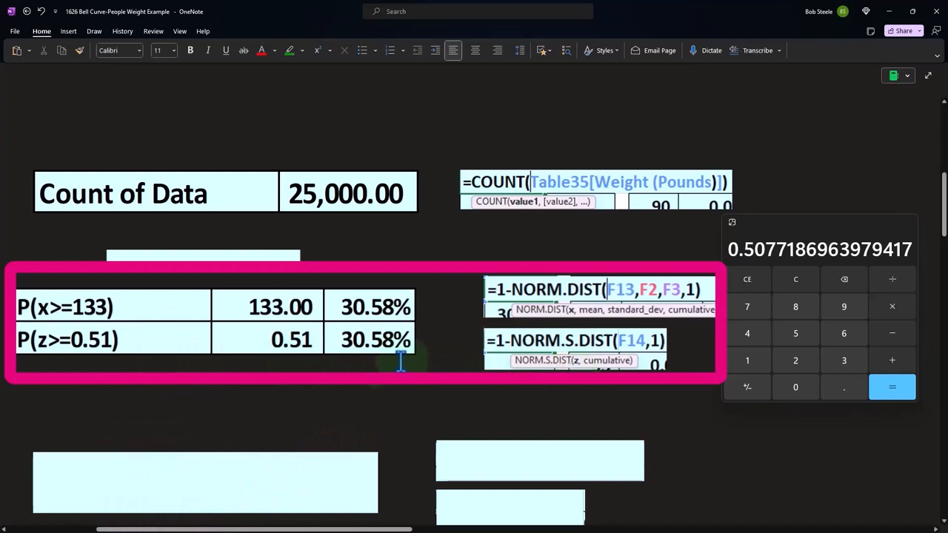
- Scroll to the P(X<=109) = 6.05% row and back left to the frequency table
scroll("down", 3)
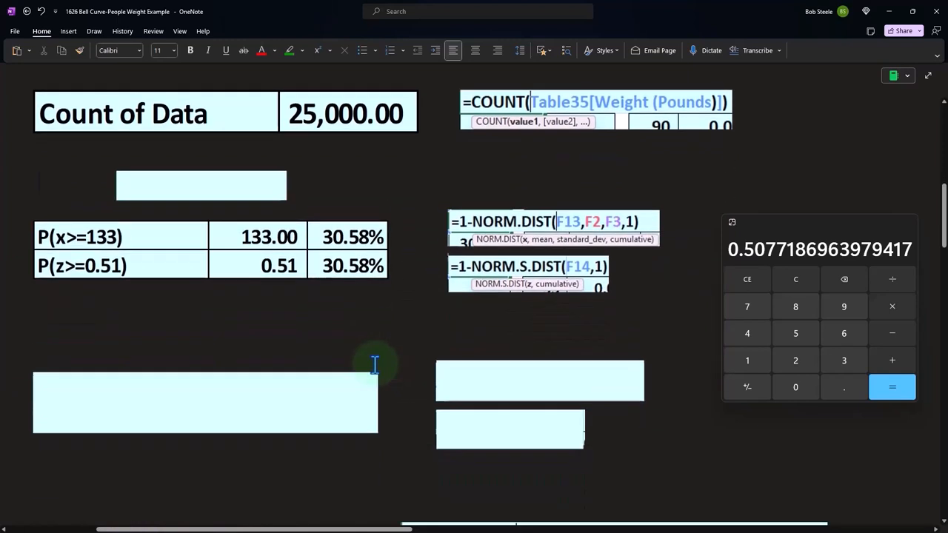
left_click(308, 403)
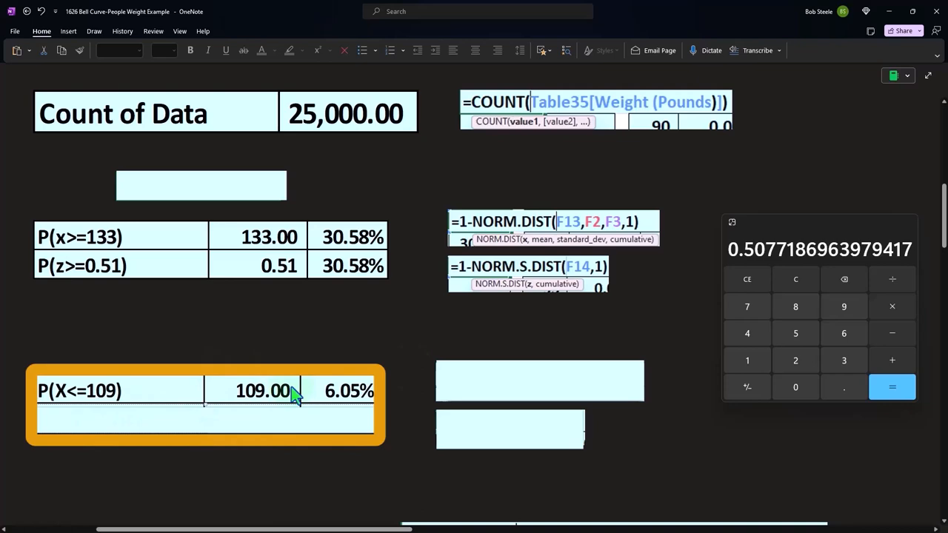
scroll("up", 3)
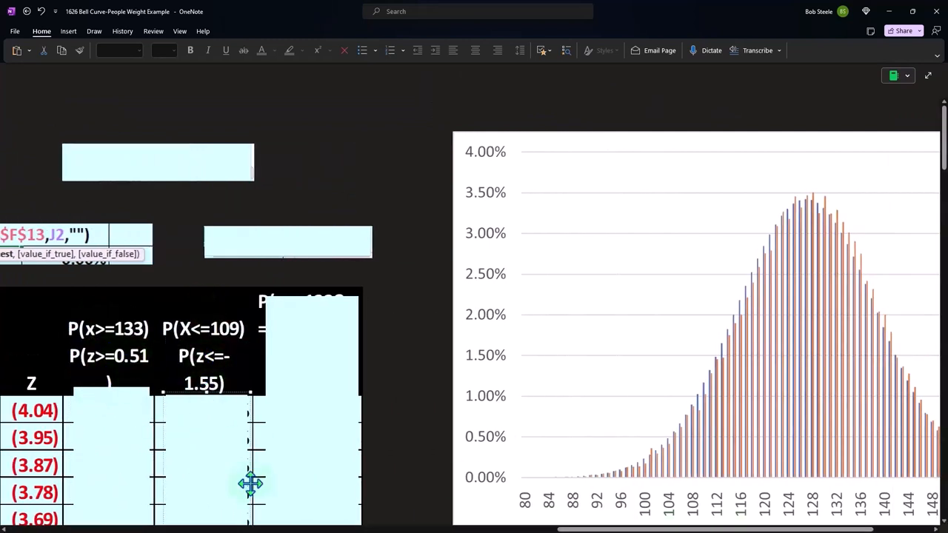
scroll("left", 3)
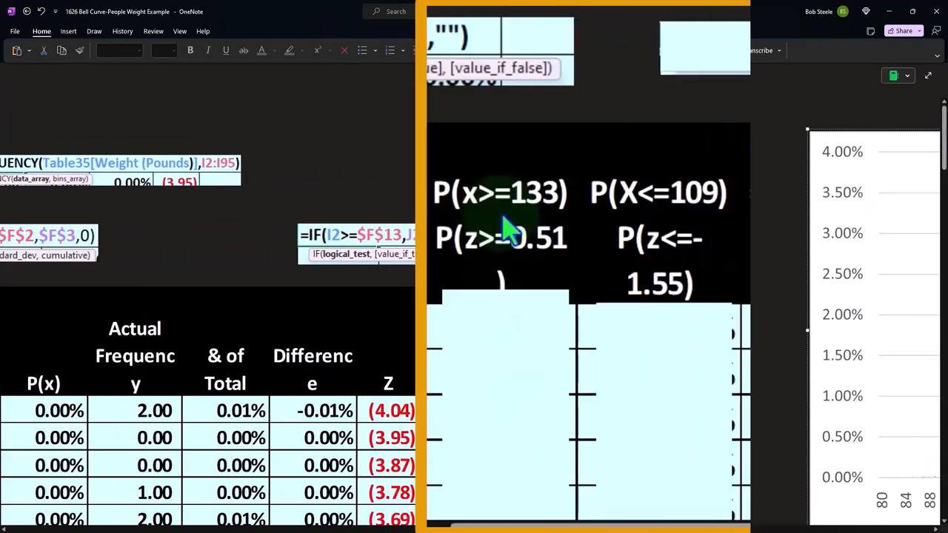
mouse_move(456, 284)
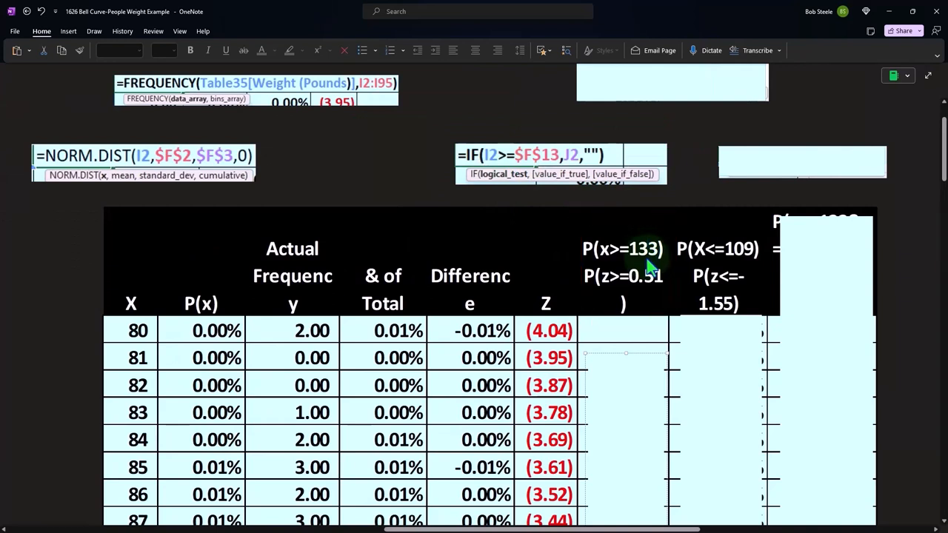
mouse_move(566, 178)
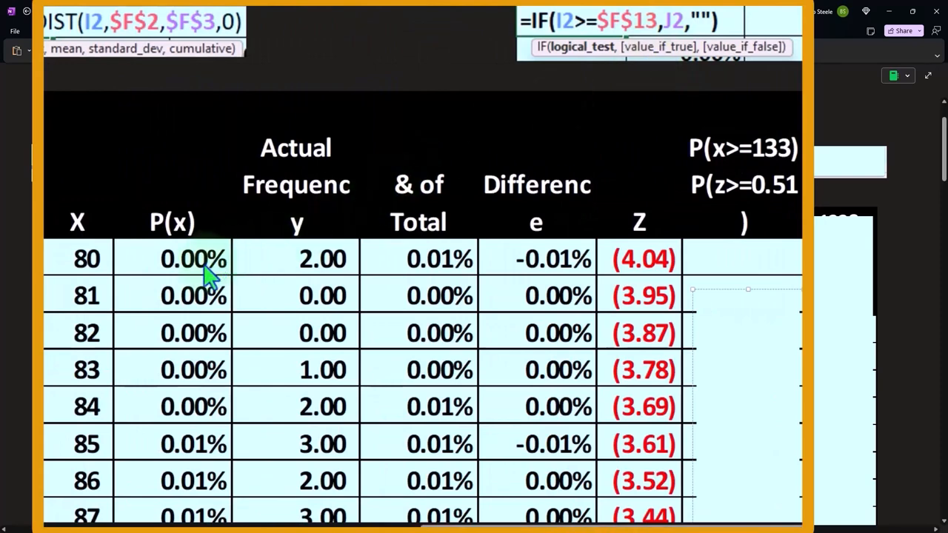
mouse_move(711, 32)
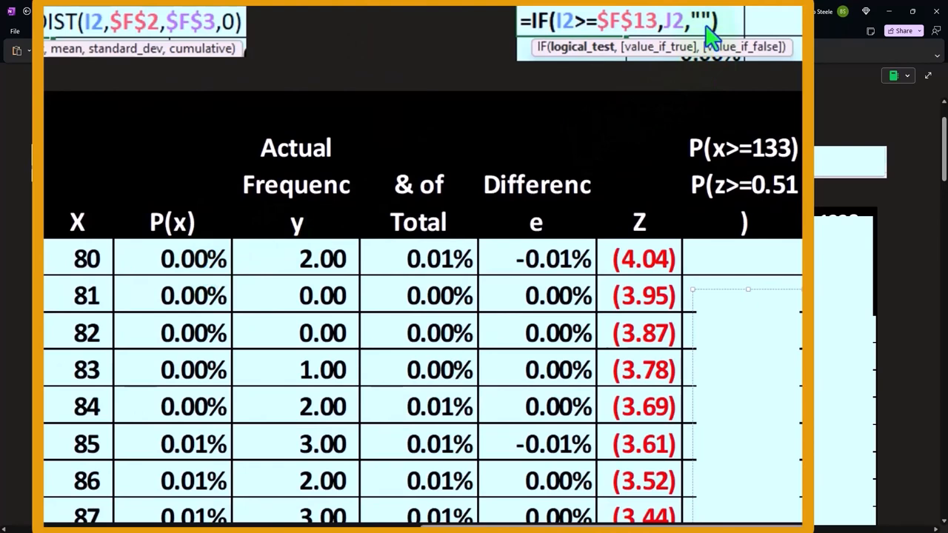
mouse_move(709, 35)
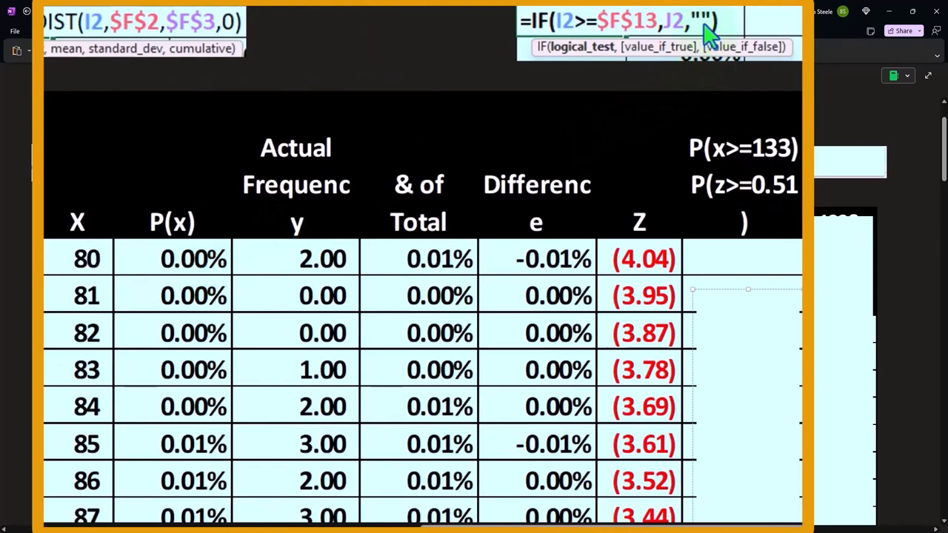
mouse_move(713, 80)
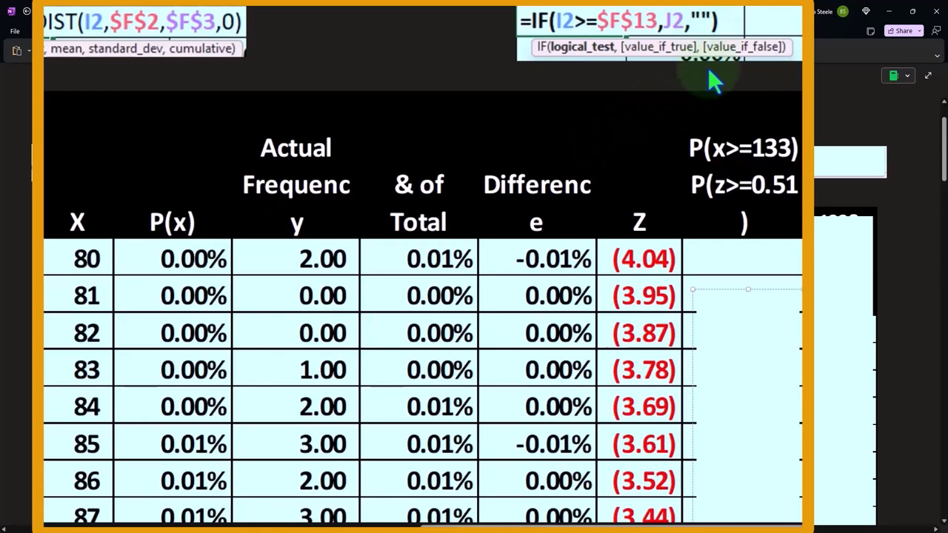
mouse_move(785, 215)
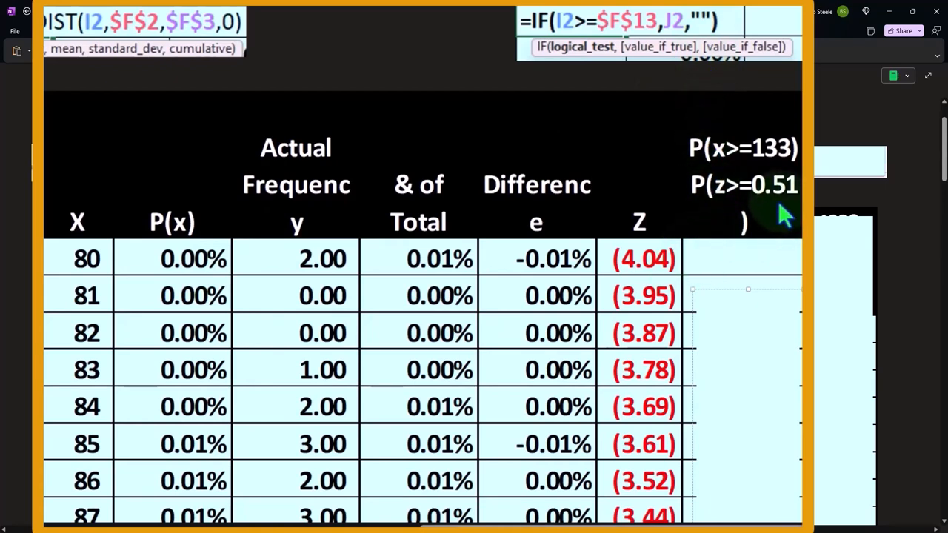
mouse_move(659, 266)
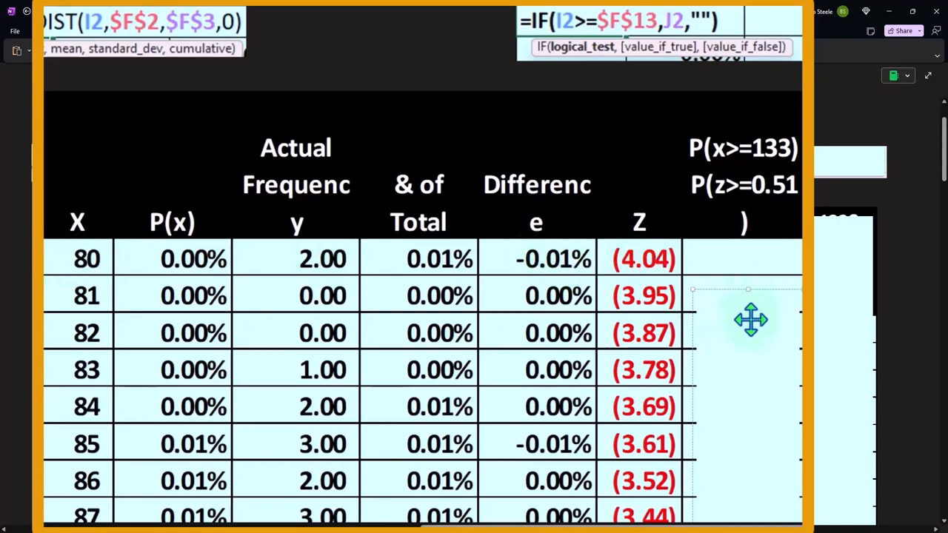
- Scroll through the =IF(I2>=$F$13,J2,"") column listing P(x) only for weights 133 and up
scroll("down", 3)
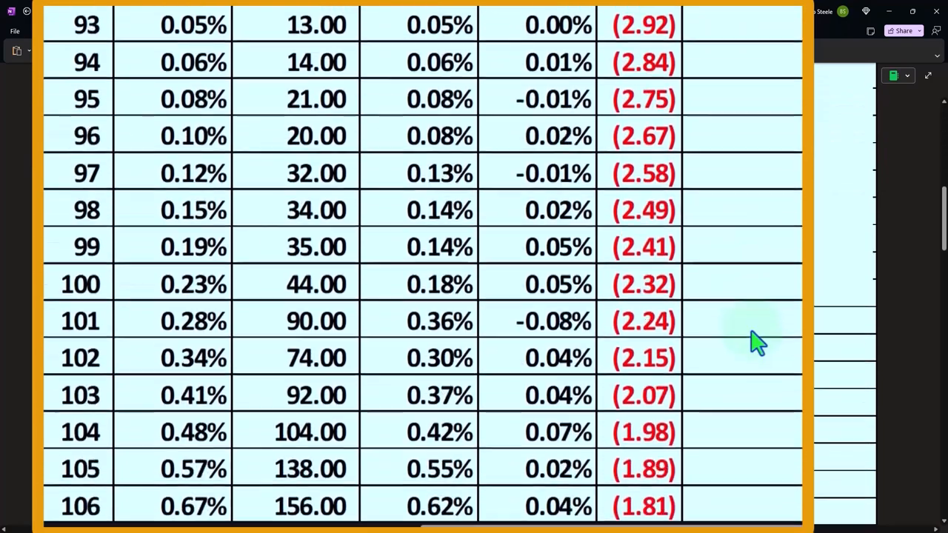
scroll("down", 3)
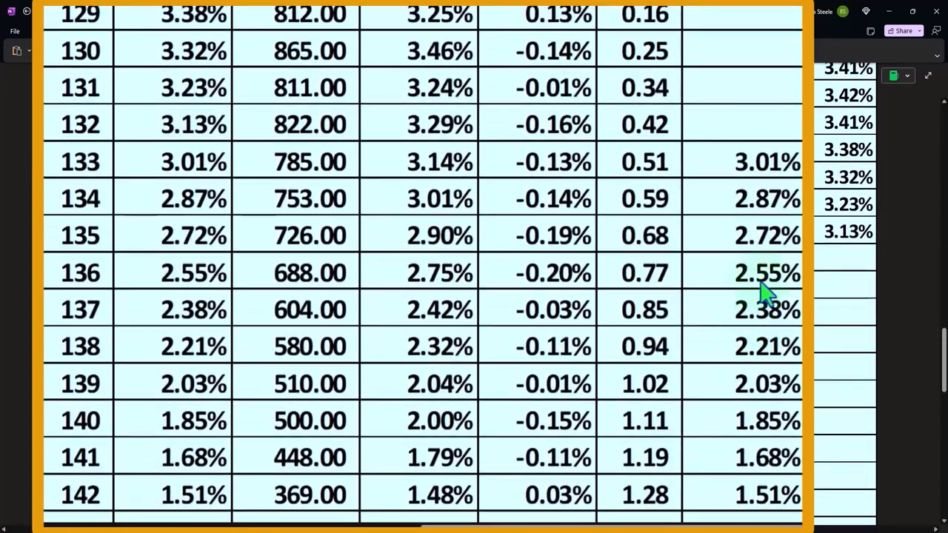
mouse_move(681, 180)
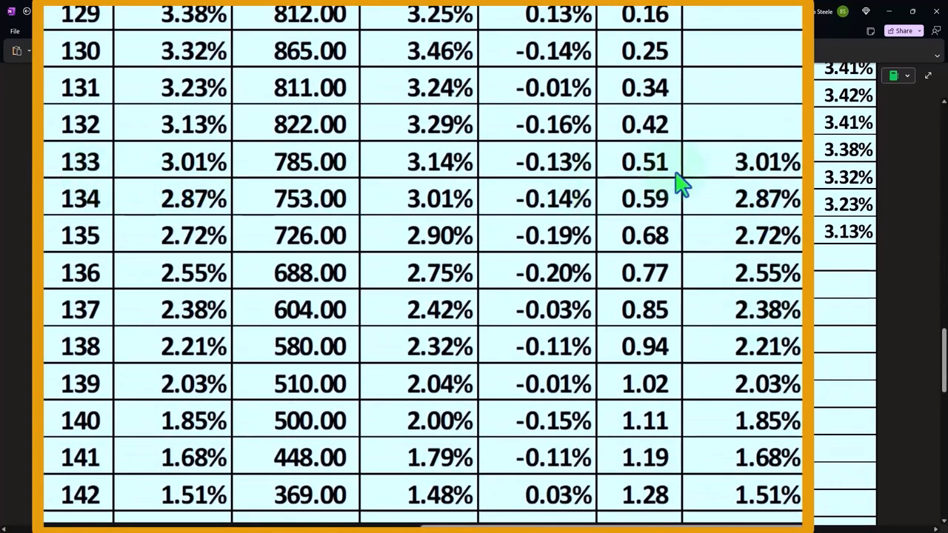
scroll("down", 3)
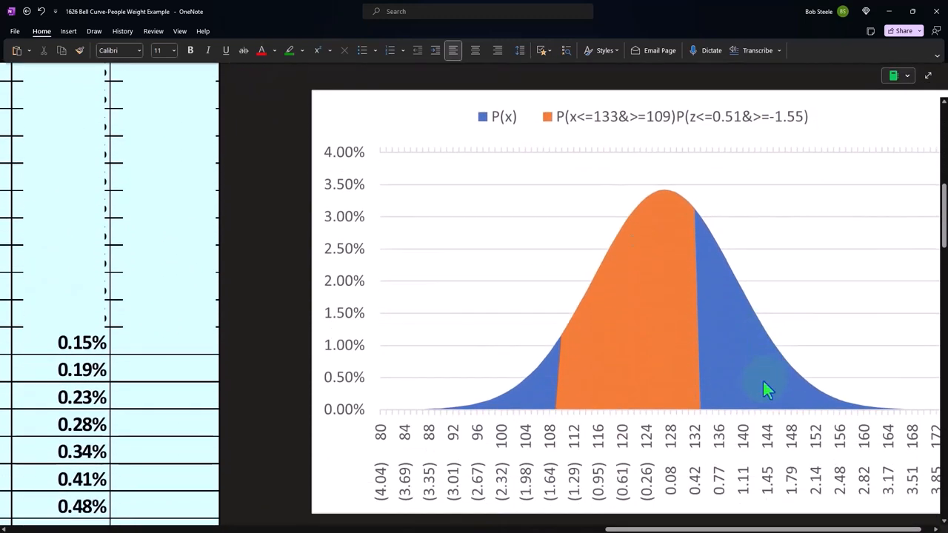
left_click(927, 74)
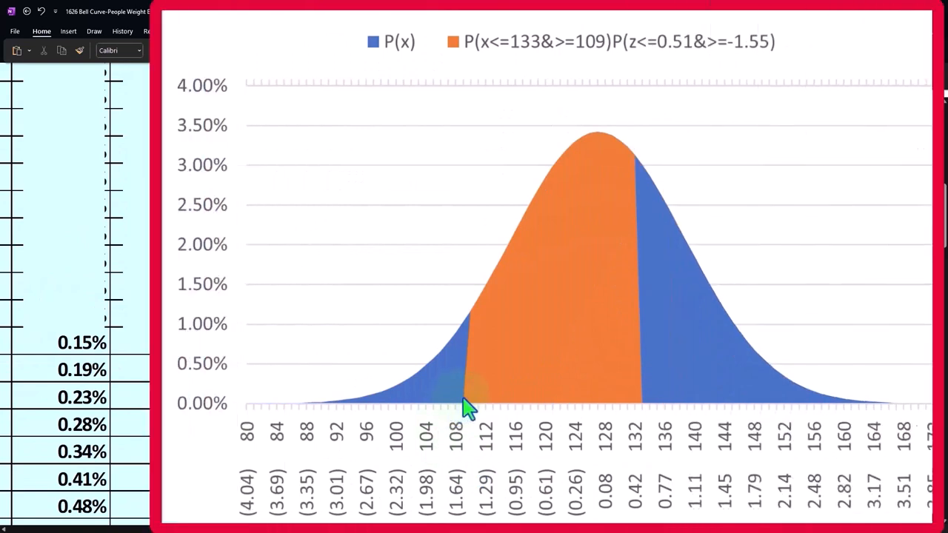
mouse_move(403, 402)
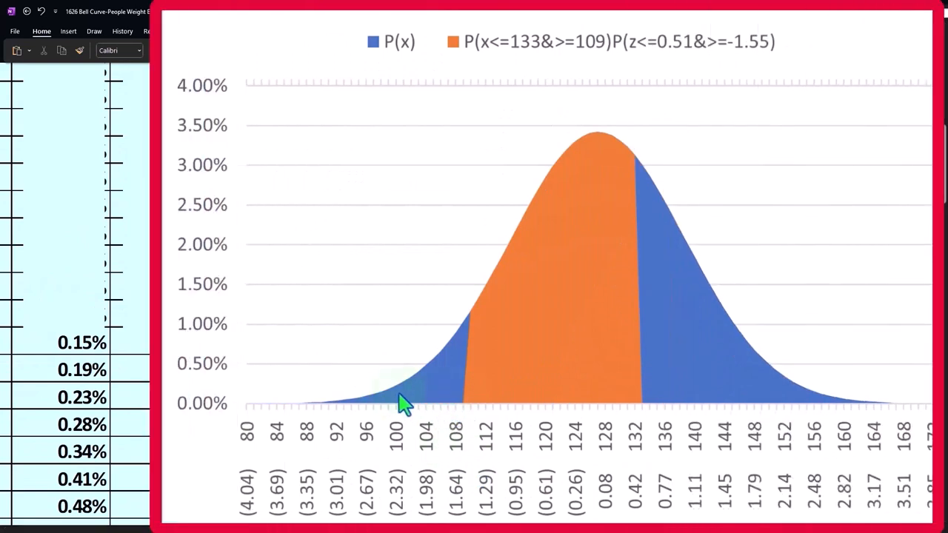
mouse_move(415, 397)
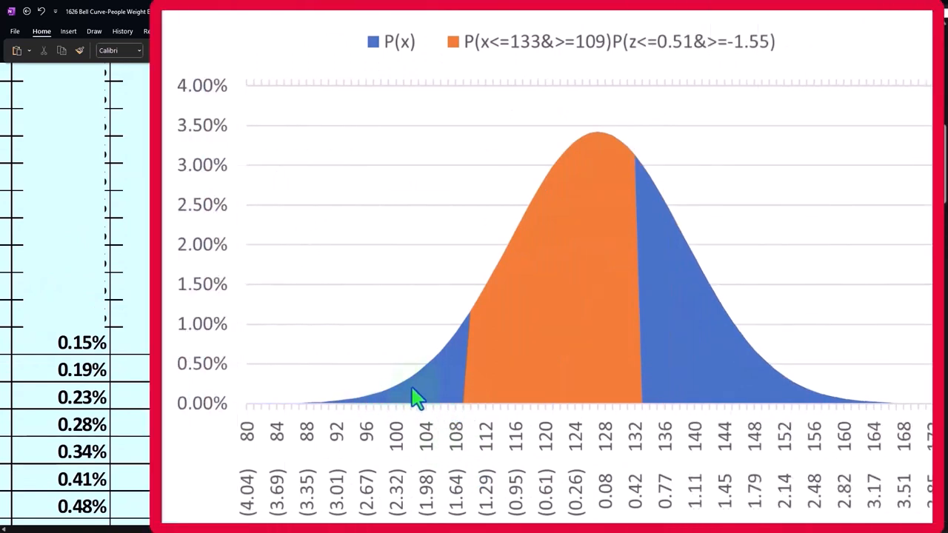
mouse_move(356, 403)
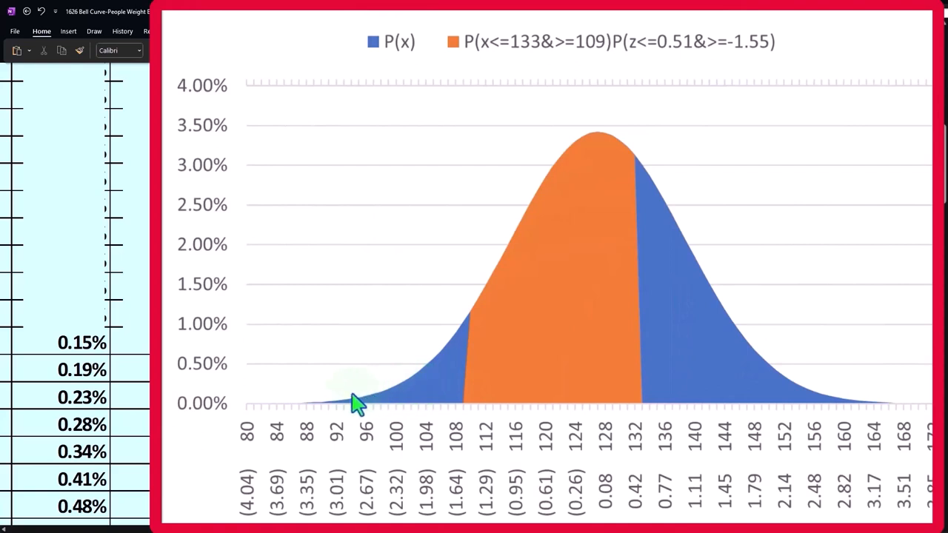
mouse_move(400, 403)
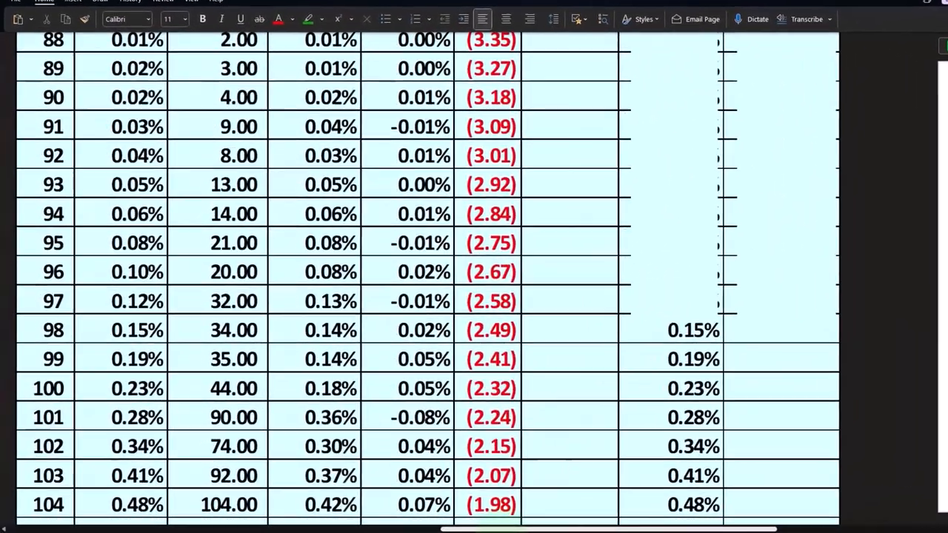
- Scroll up to the summary block: mean 127.08, SD 11.66, median 127.16, mode 124.80
scroll("down", 3)
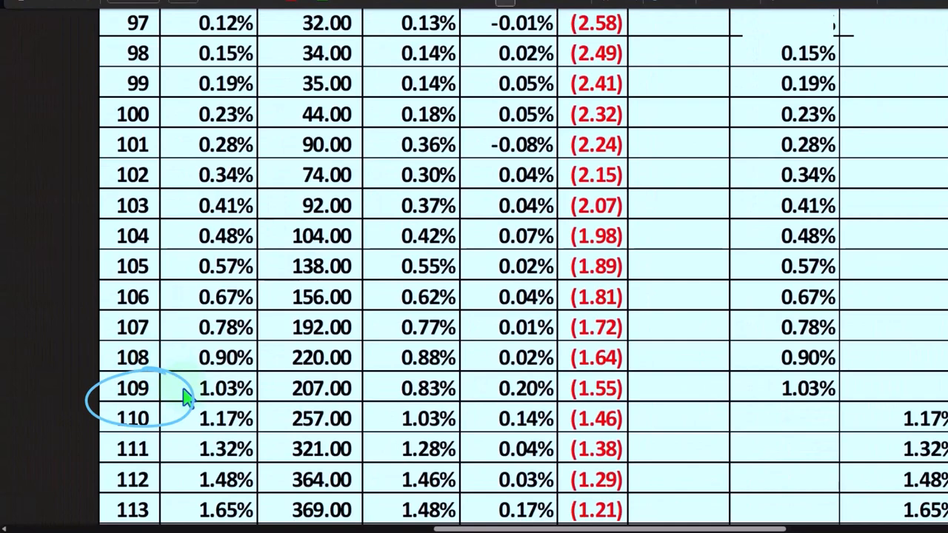
scroll("up", 3)
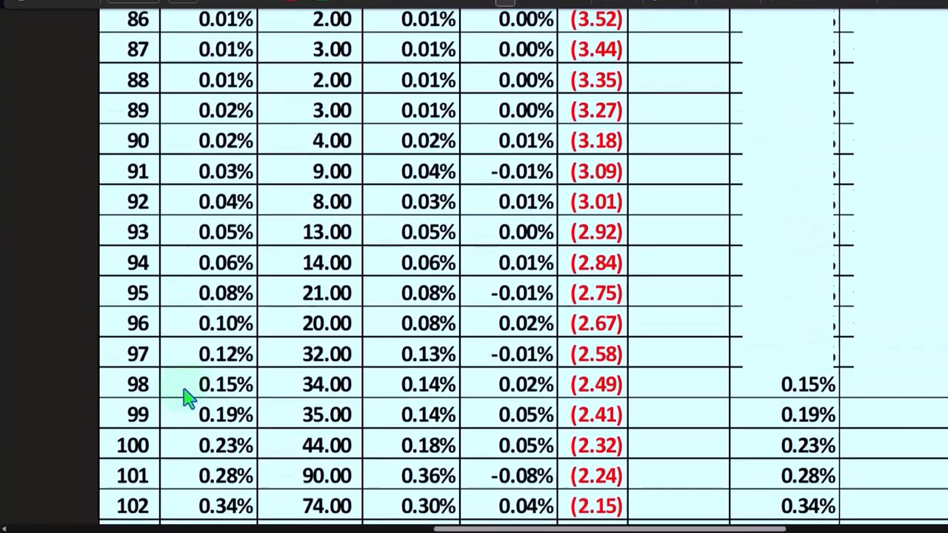
scroll("up", 3)
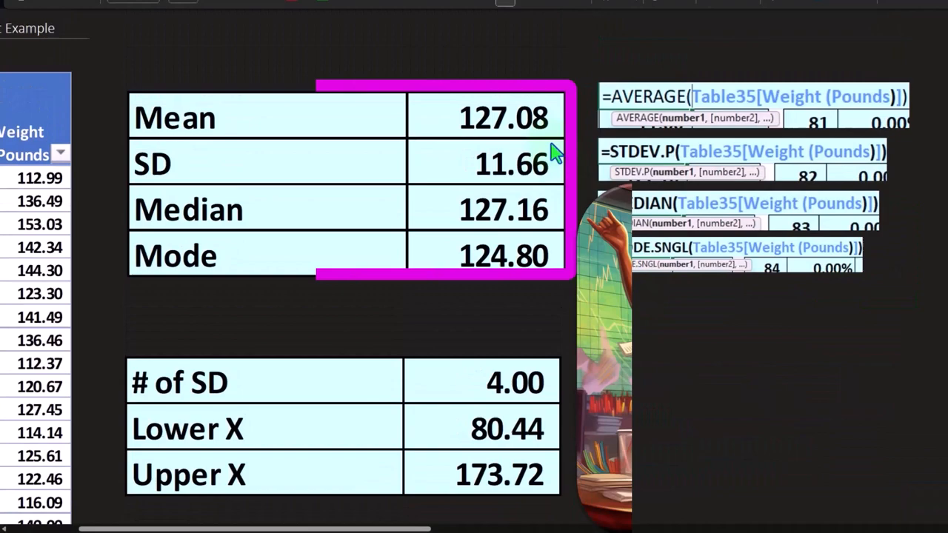
- Enter =NORM.S.DIST(F17,1) for P(z<=-1.55) beneath the NORM.DIST formula, both giving 6.05%
scroll("down", 3)
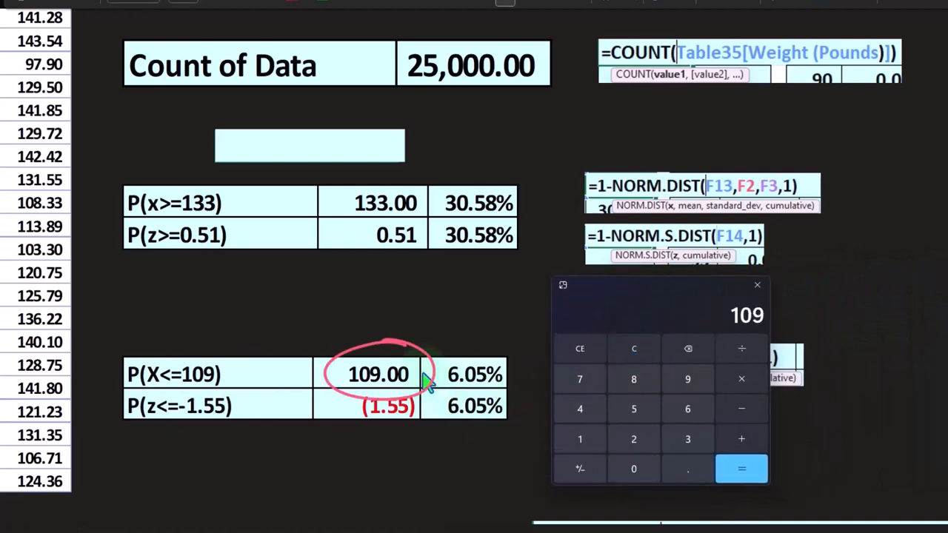
scroll("up", 3)
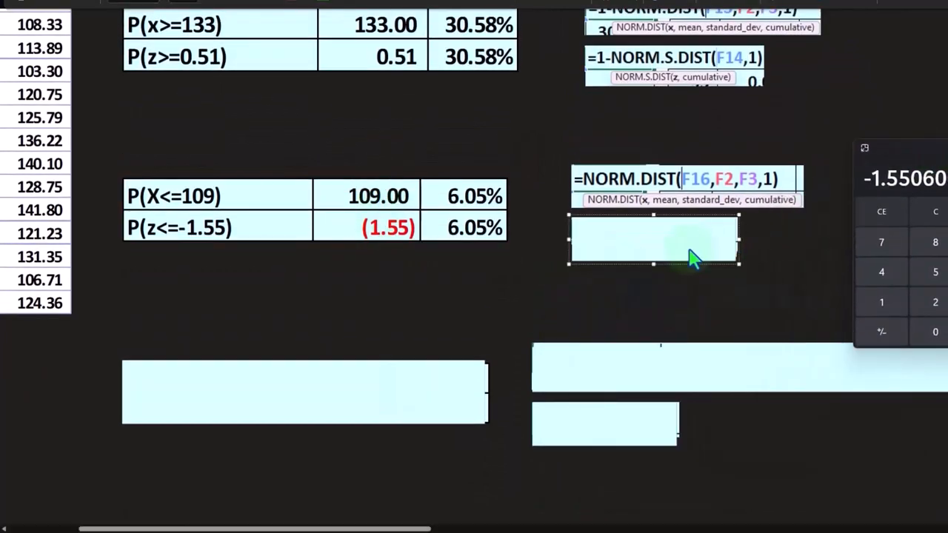
type("=NORM.S.DIST(F17,1)")
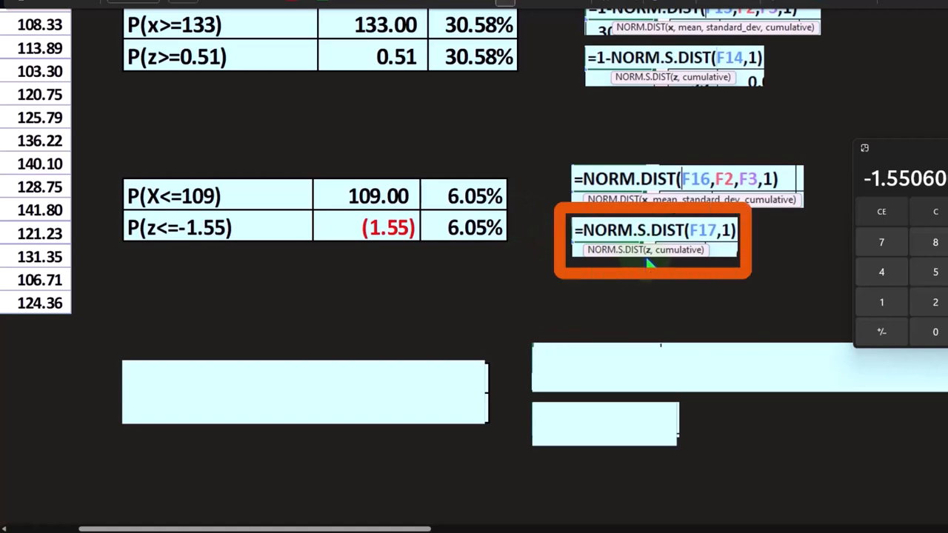
mouse_move(650, 263)
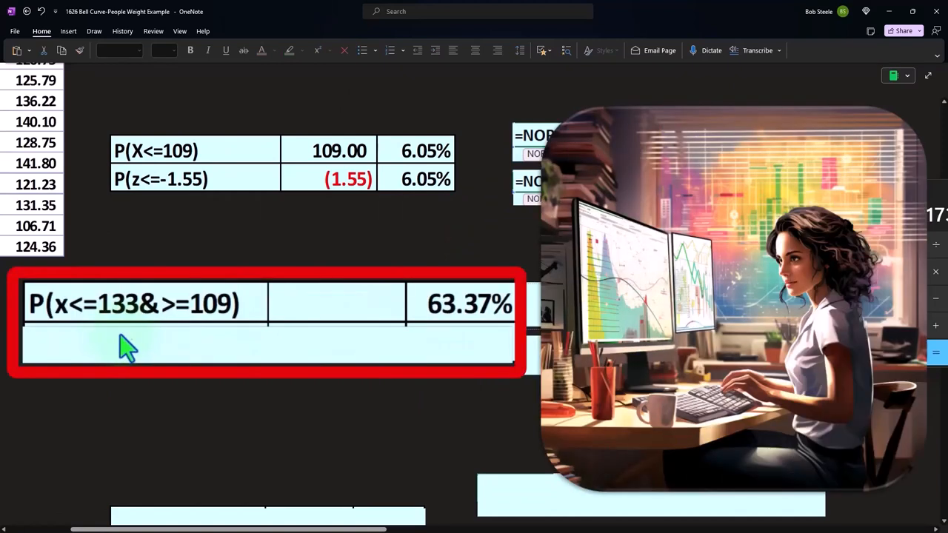
mouse_move(77, 338)
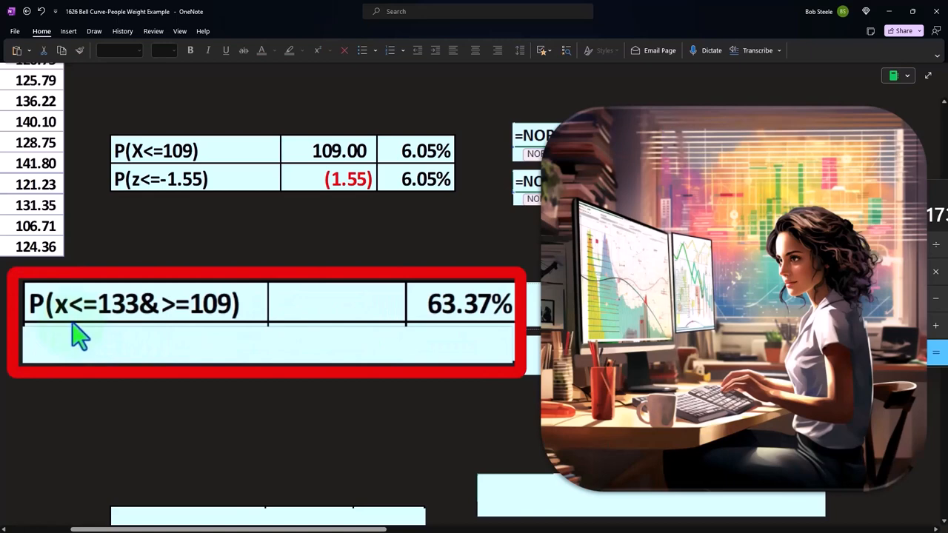
mouse_move(92, 329)
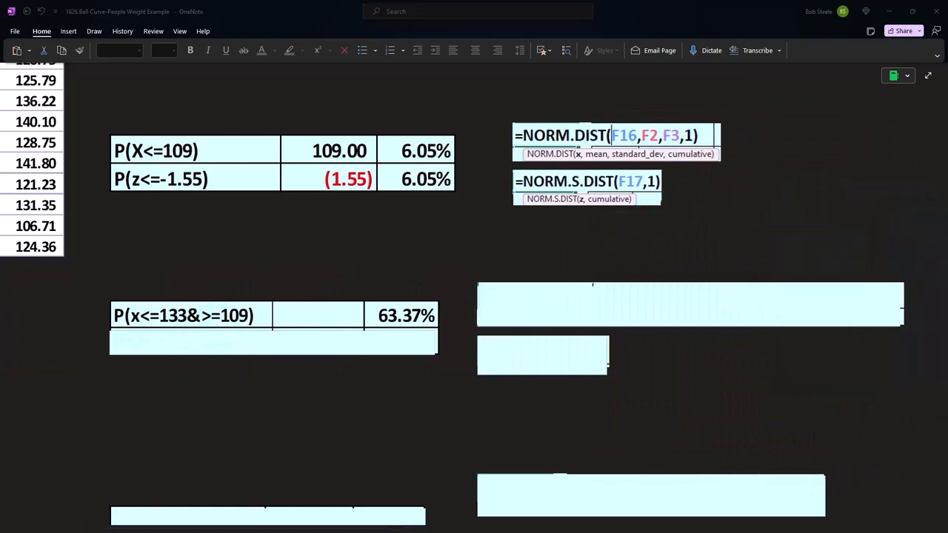
- Scroll past the P(x<=133&>=109) = 63.37% result and shaded chart to the table rows starting at 0.15%
scroll("up", 3)
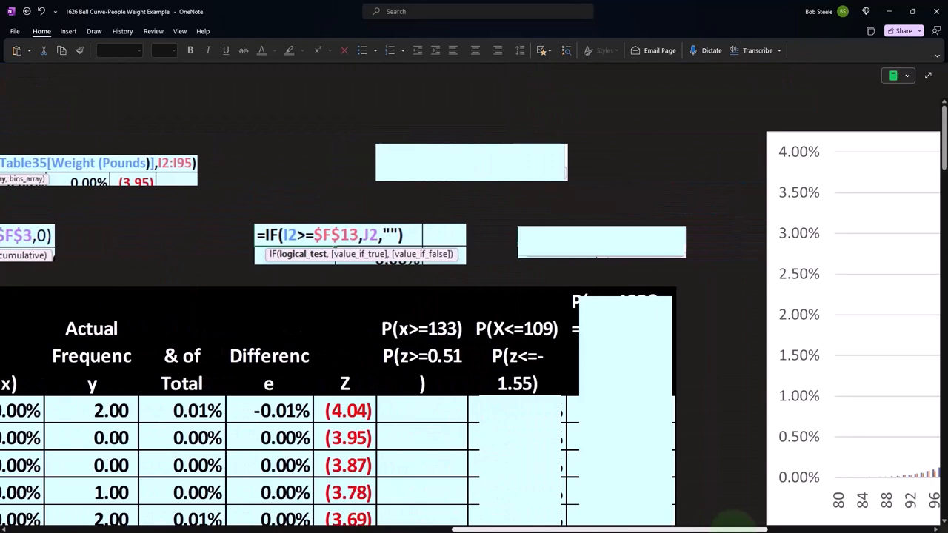
scroll("down", 3)
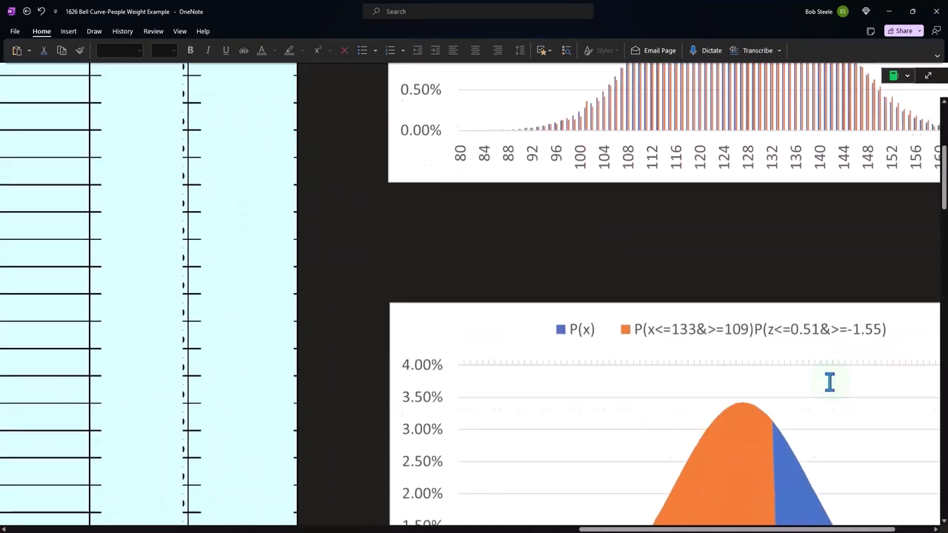
scroll("down", 3)
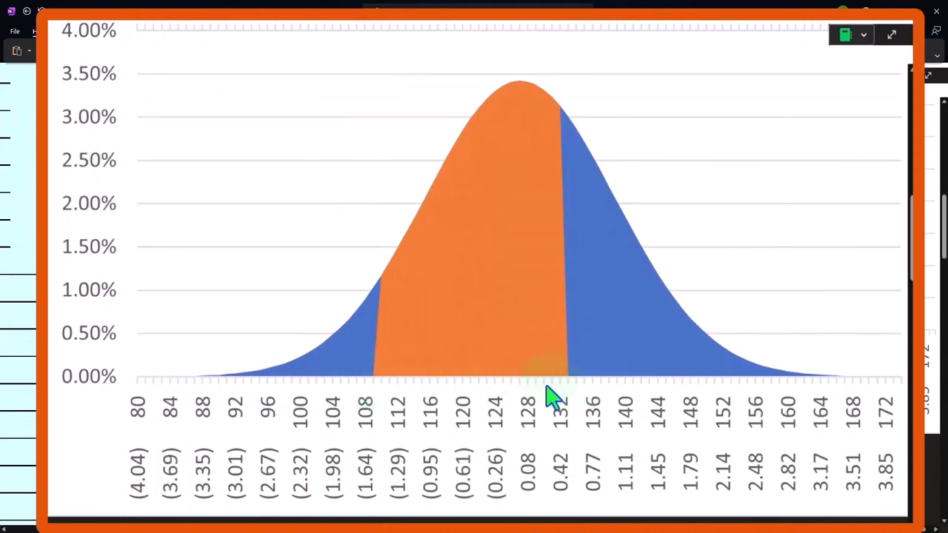
mouse_move(492, 284)
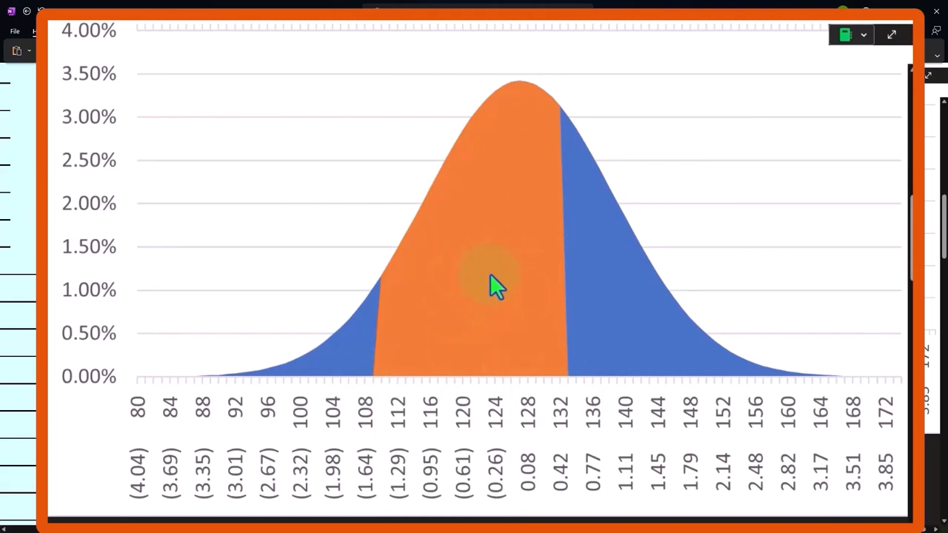
mouse_move(456, 314)
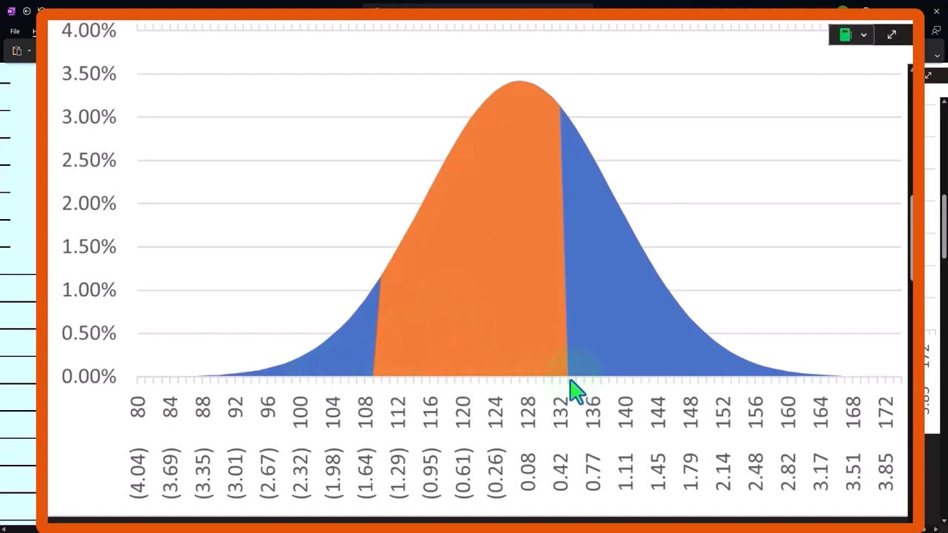
mouse_move(563, 178)
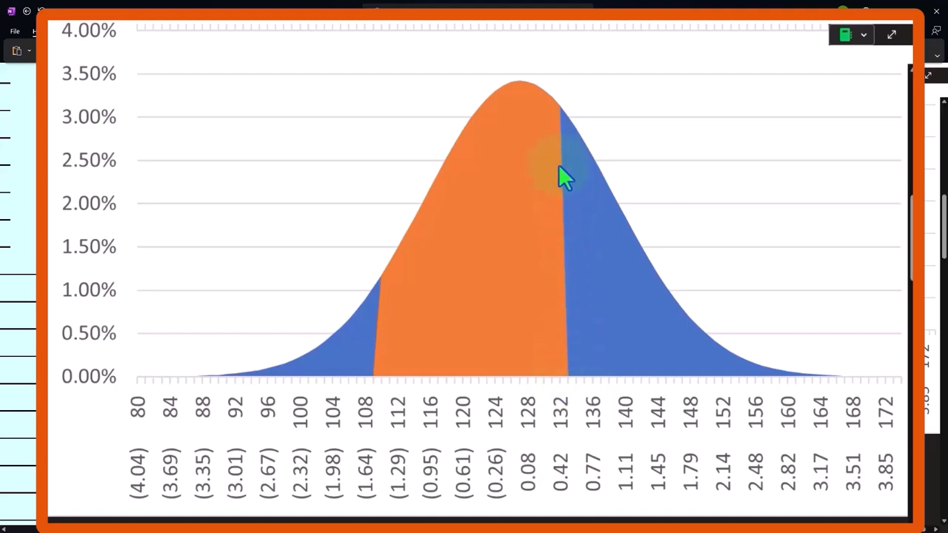
mouse_move(578, 397)
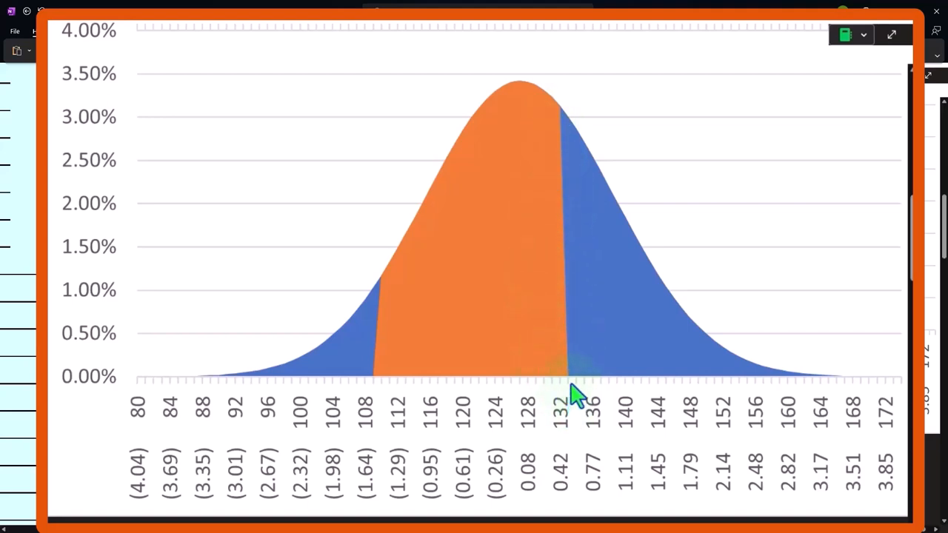
mouse_move(245, 388)
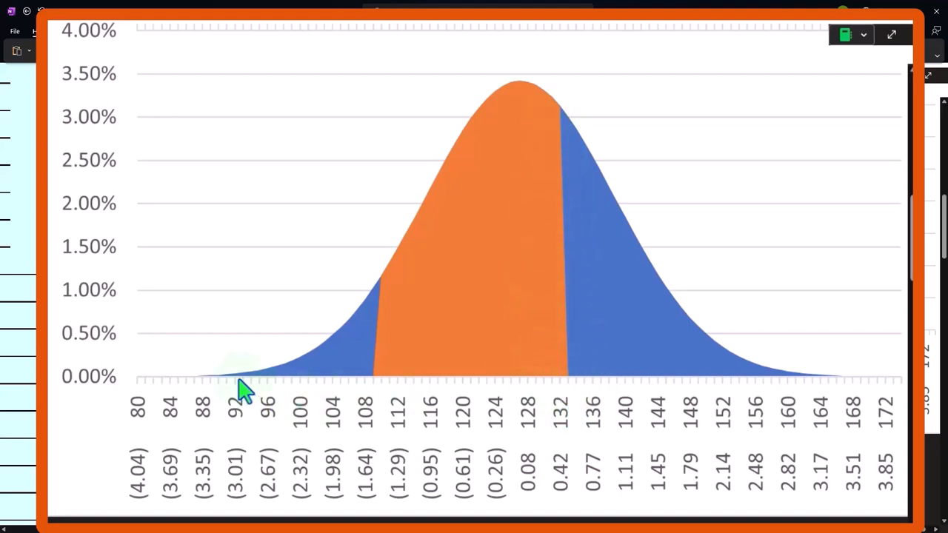
mouse_move(362, 385)
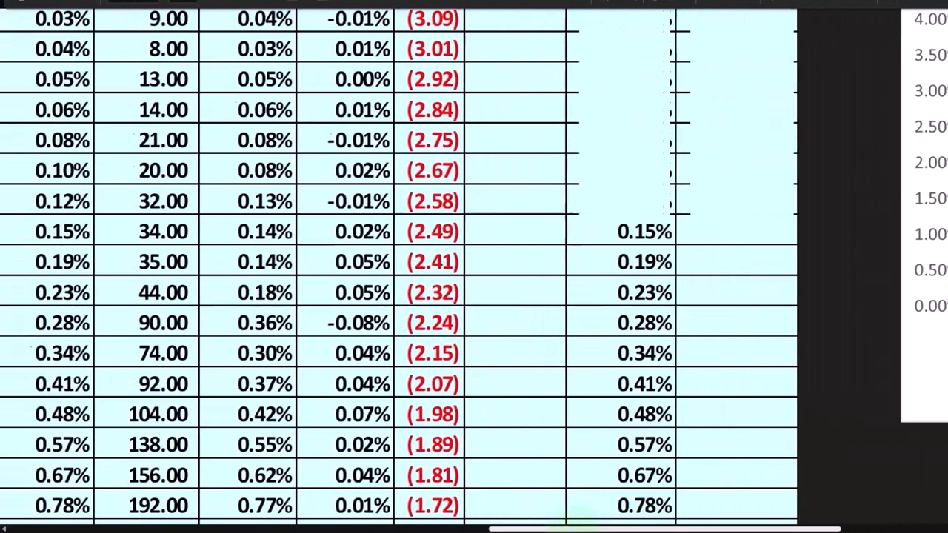
- Scroll down to rows 103–119 where the P(X<=109) chart column ends and the next column begins
scroll("up", 3)
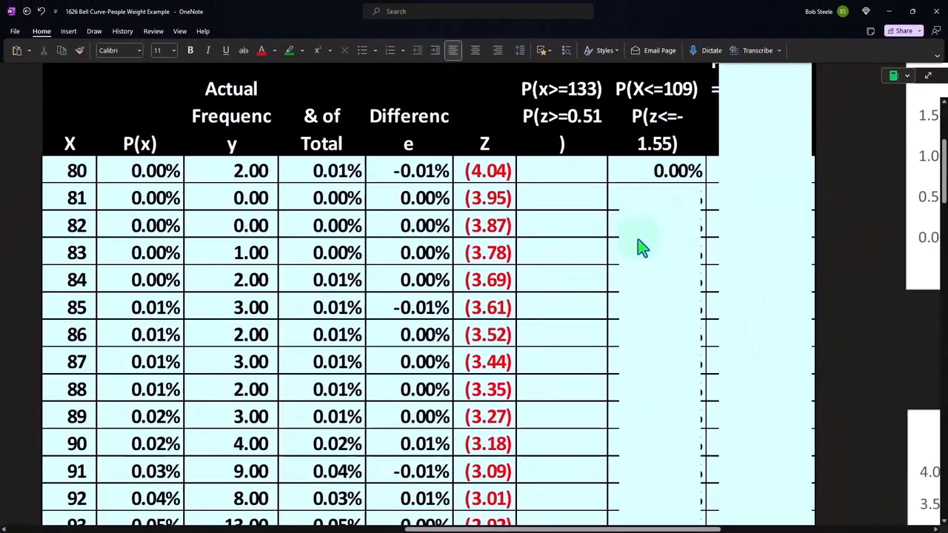
scroll("down", 3)
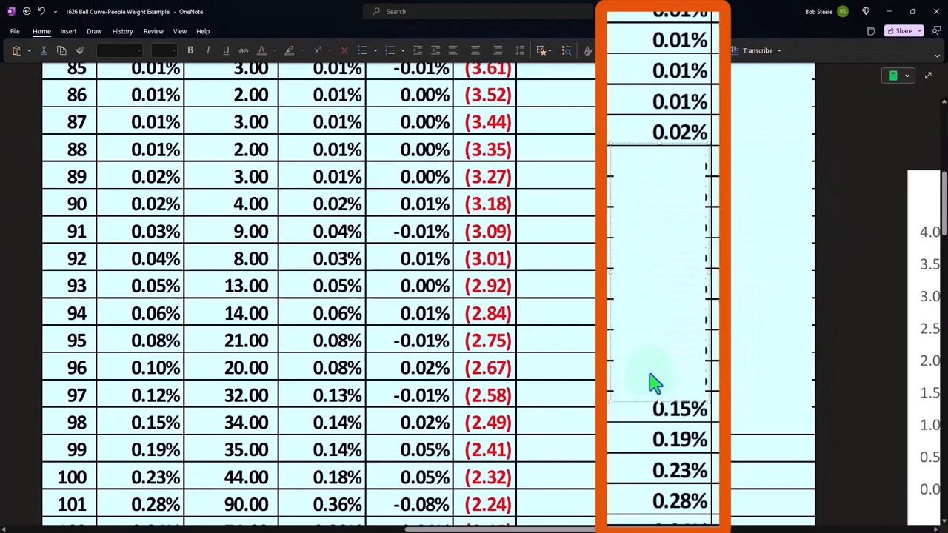
scroll("down", 3)
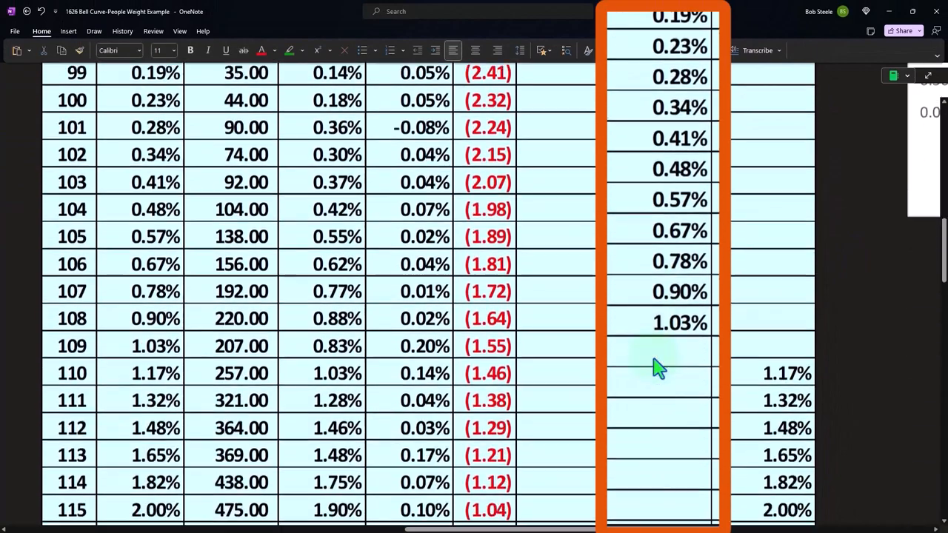
scroll("down", 3)
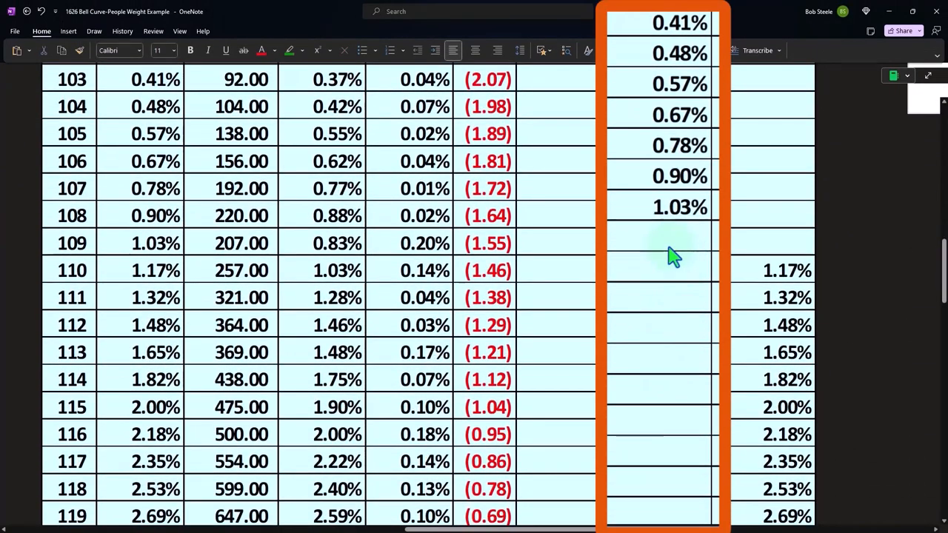